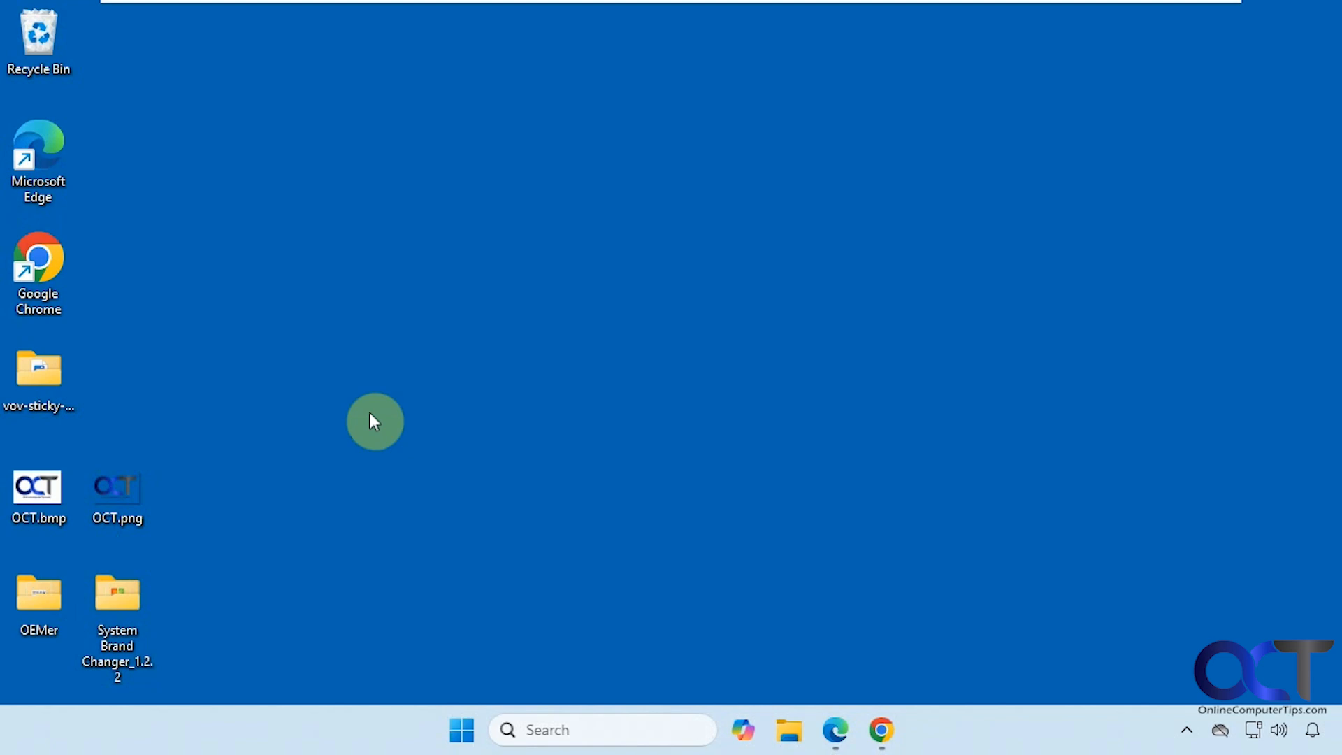
pyautogui.moveTo(461, 729)
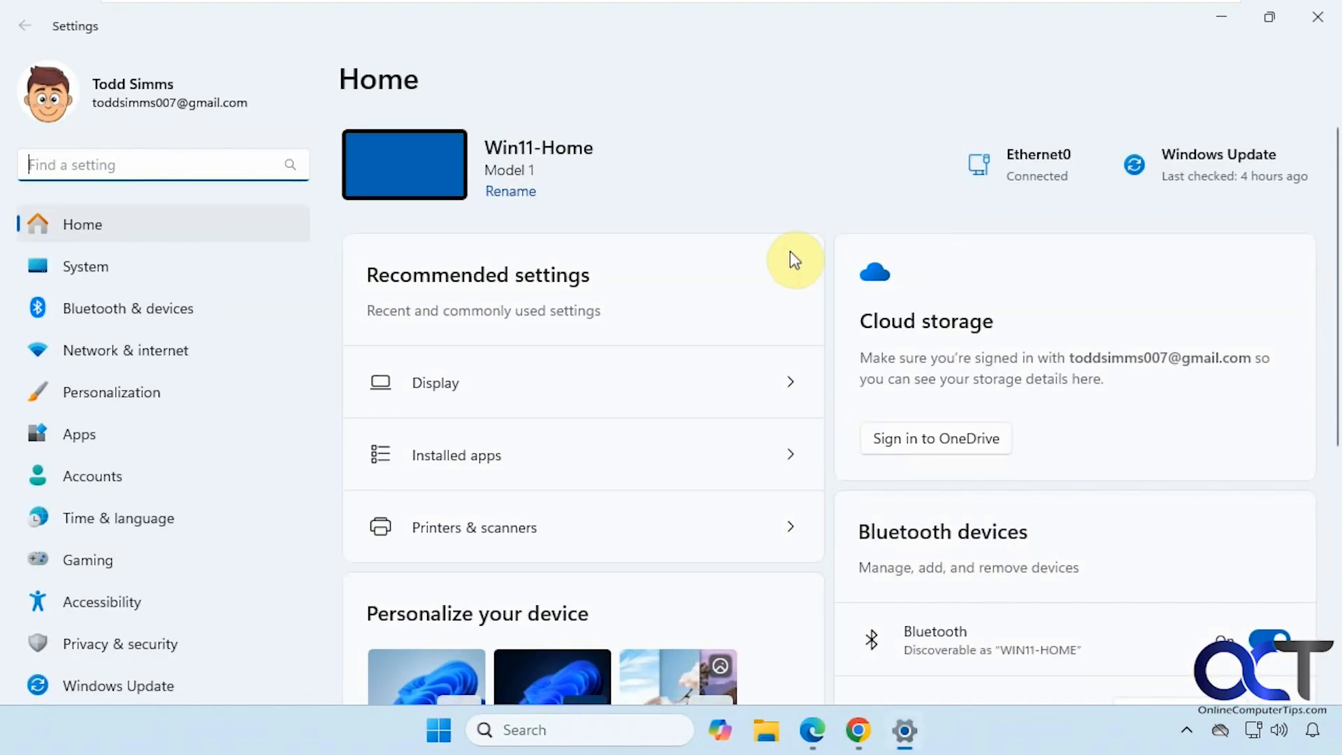
# - Open System settings and scroll the About page to the My Company, Model 1 support details
pyautogui.click(84, 266)
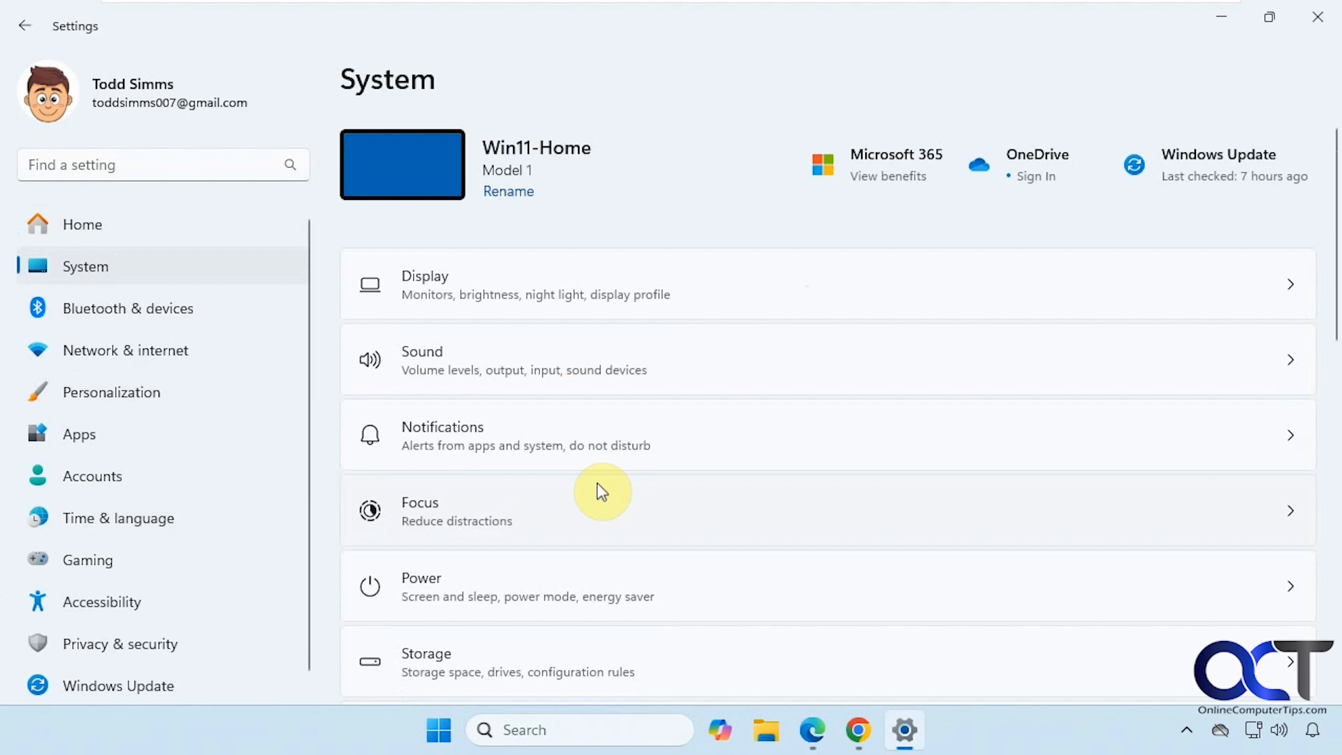
pyautogui.scroll(-3)
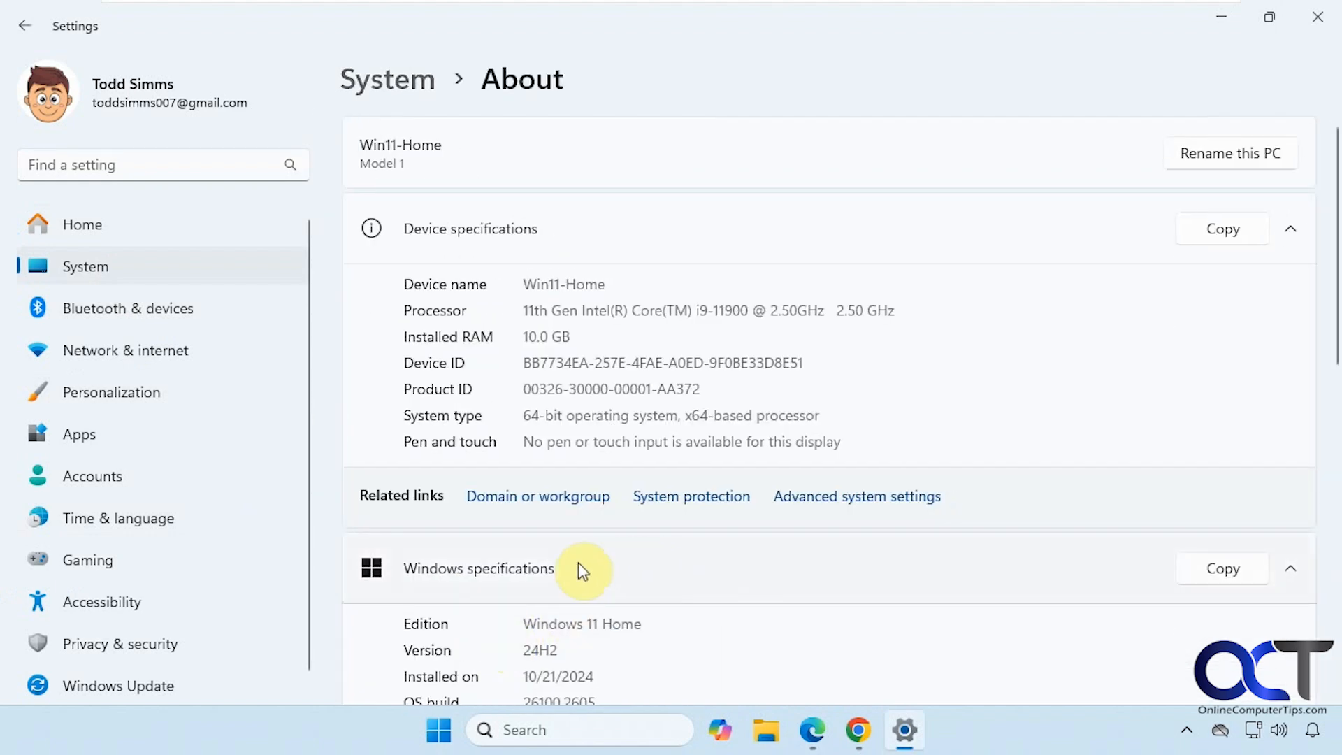
pyautogui.scroll(-3)
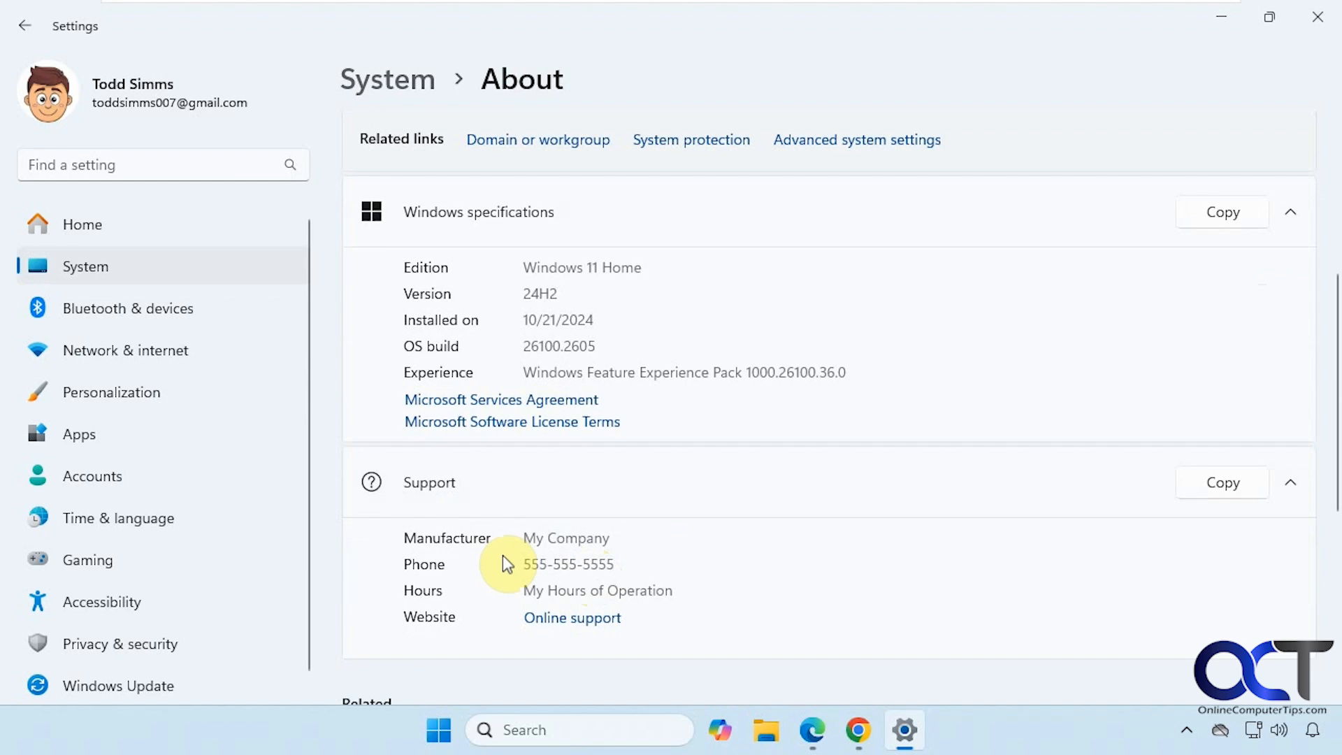
pyautogui.moveTo(677, 557)
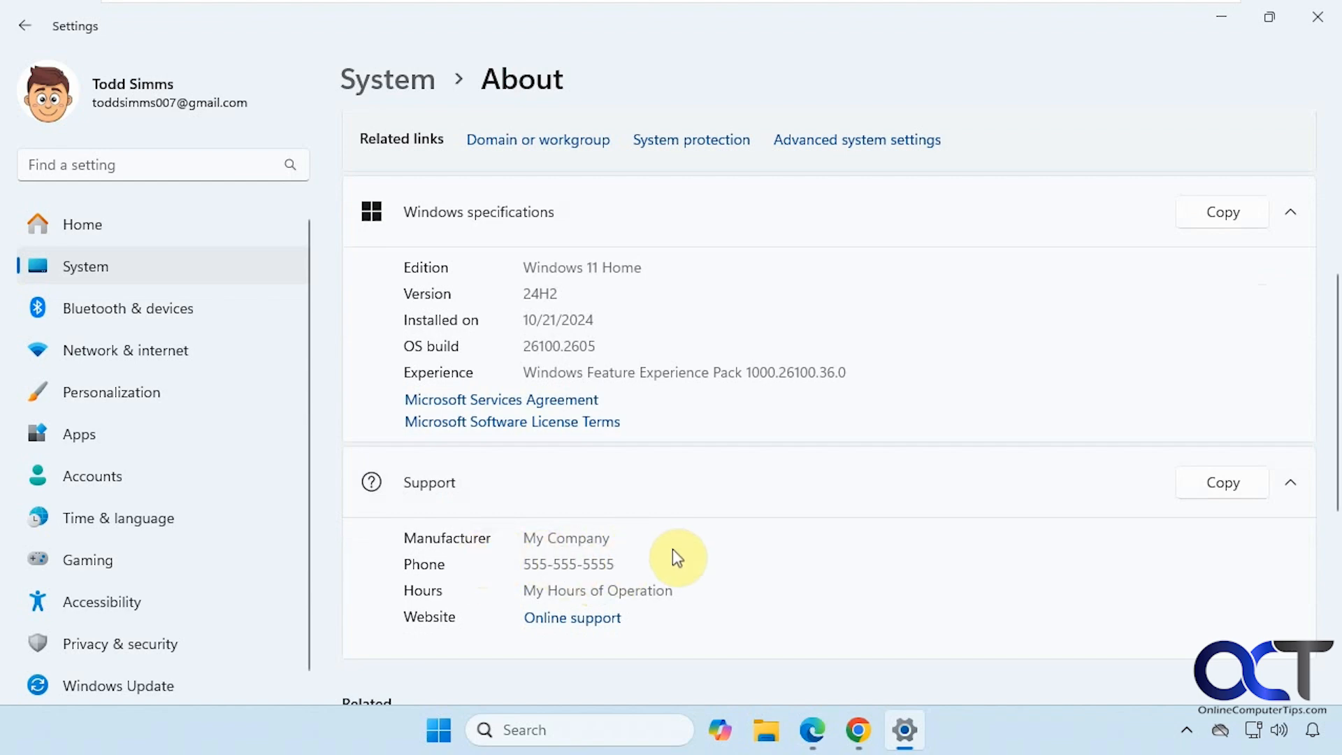
pyautogui.scroll(3)
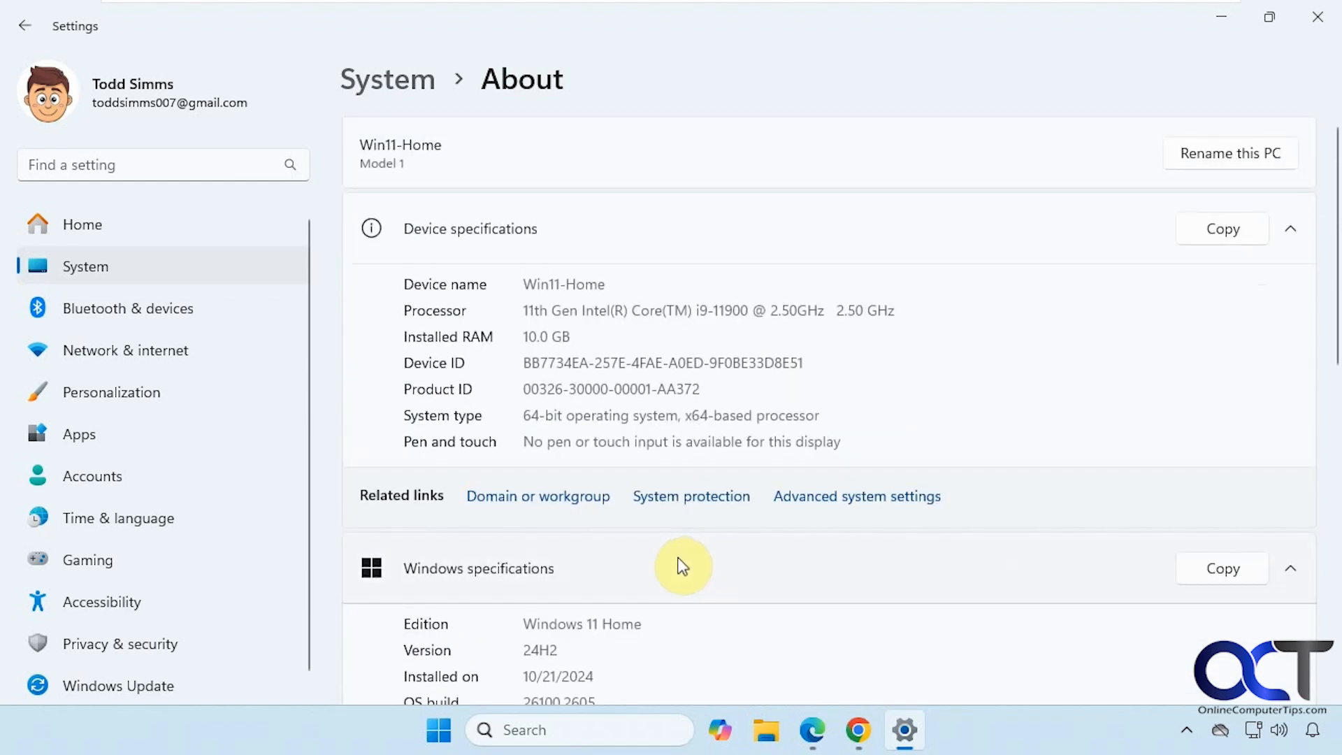
pyautogui.moveTo(402, 171)
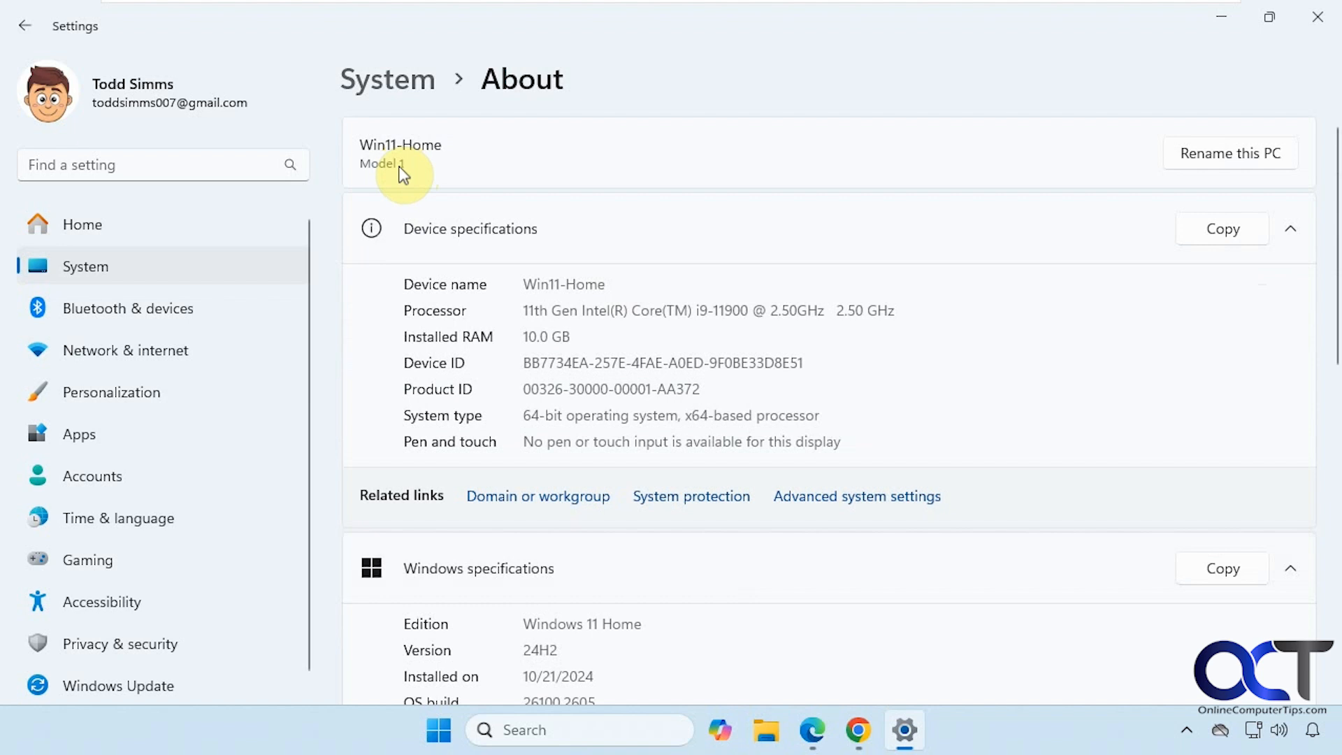
pyautogui.moveTo(1316, 17)
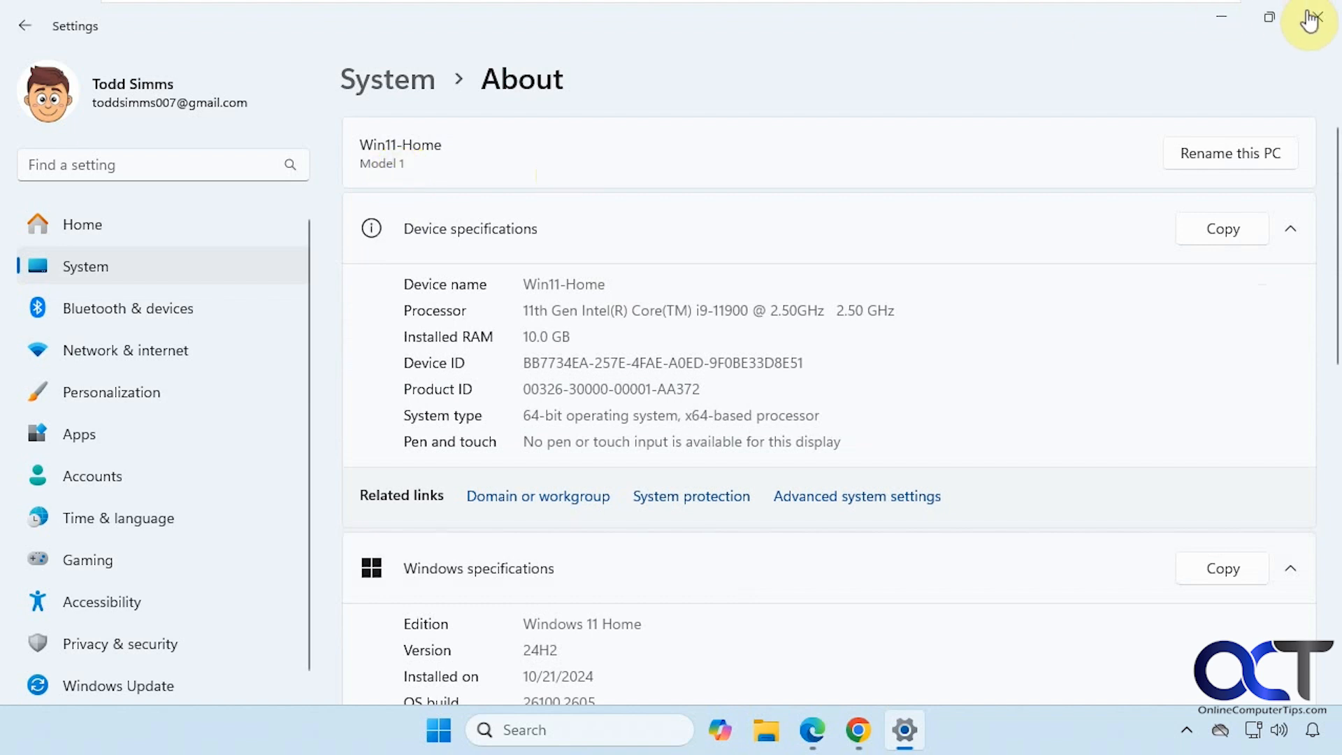
# - Close Settings, open the desktop OEMer folder and select OEMEditorR2.2.exe
pyautogui.click(1316, 17)
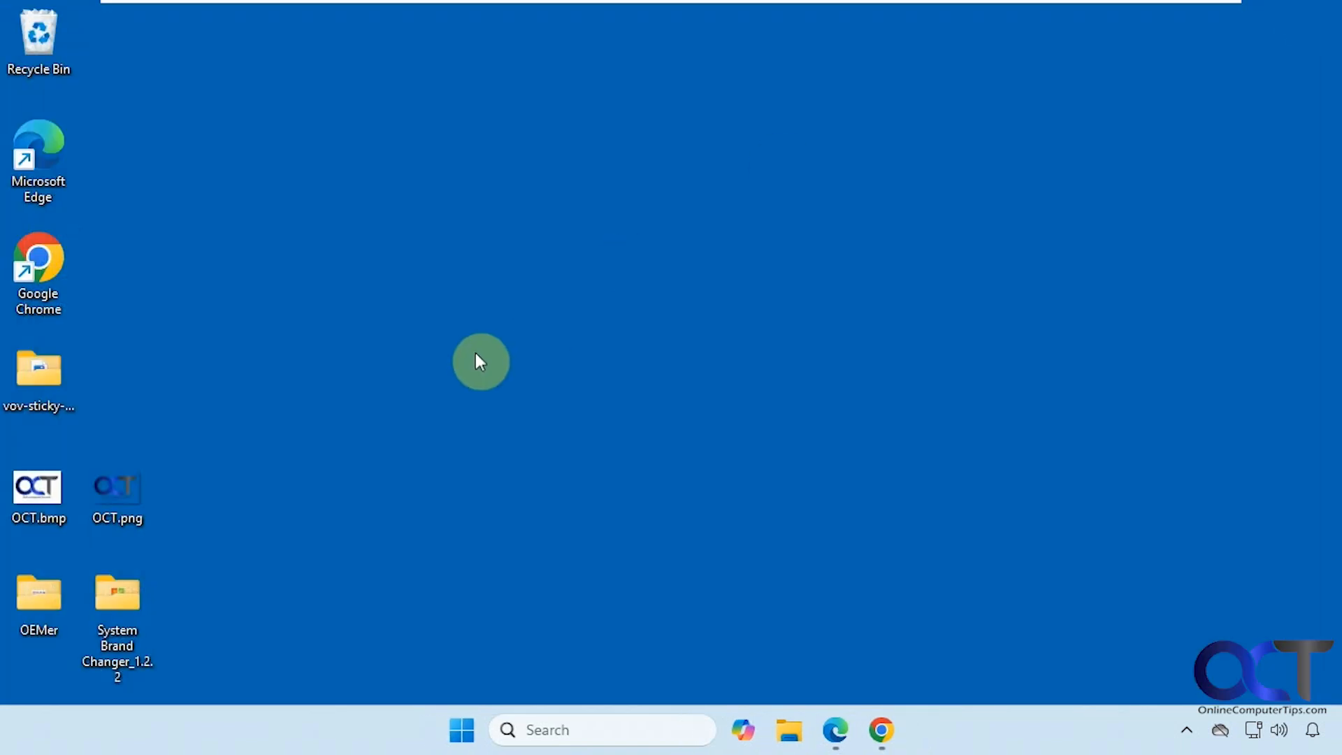
pyautogui.moveTo(267, 583)
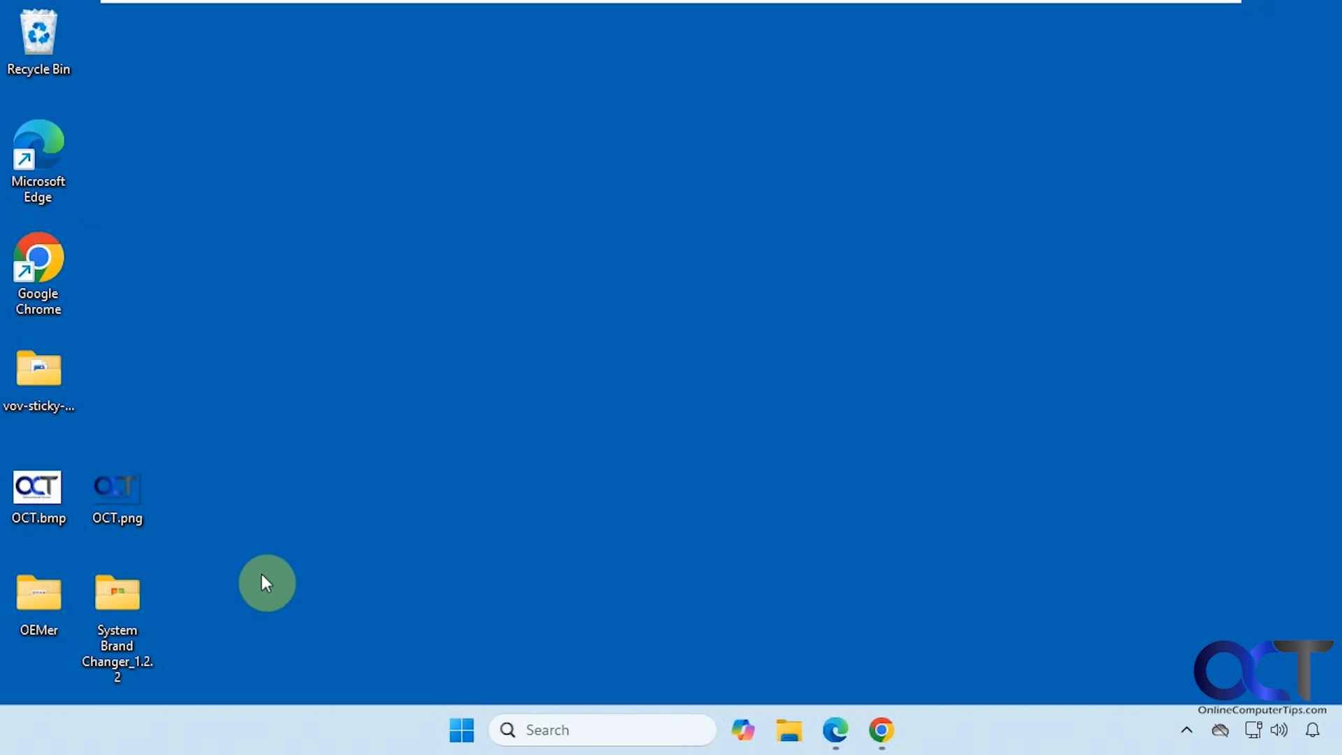
pyautogui.moveTo(275, 571)
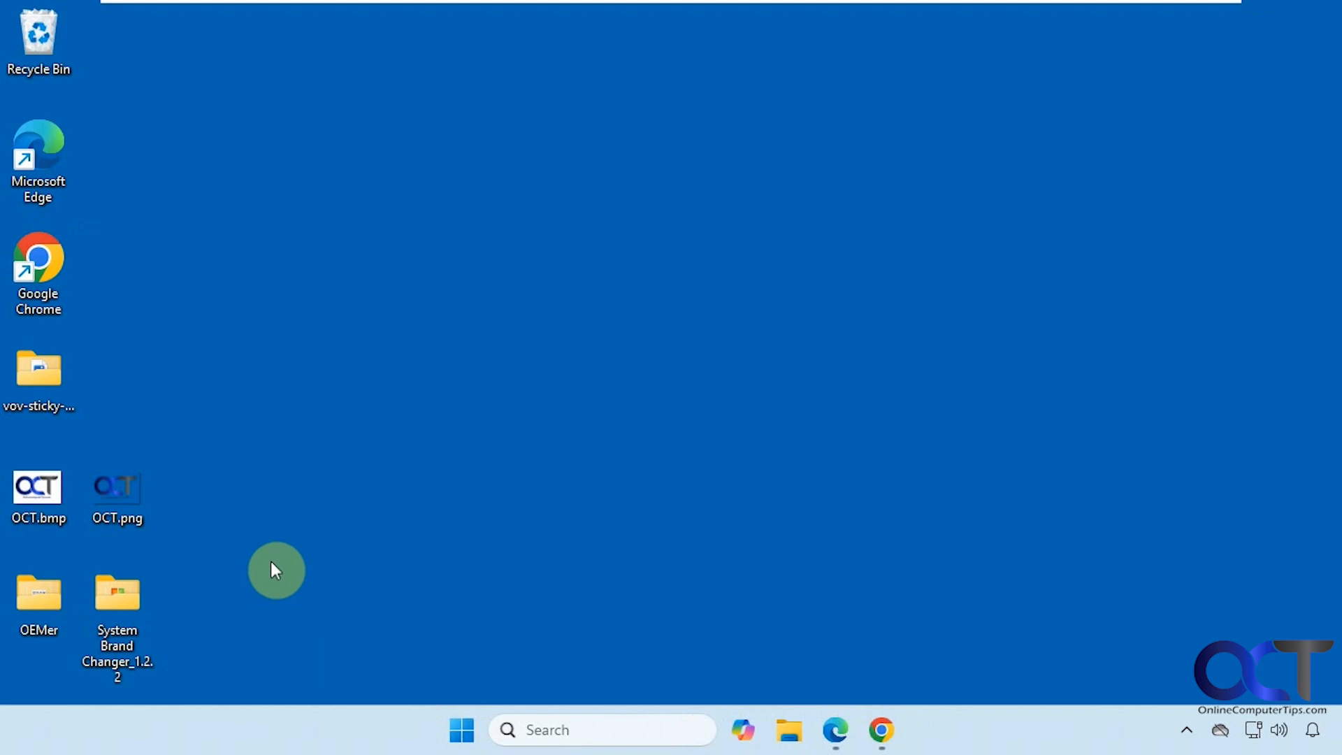
pyautogui.doubleClick(37, 593)
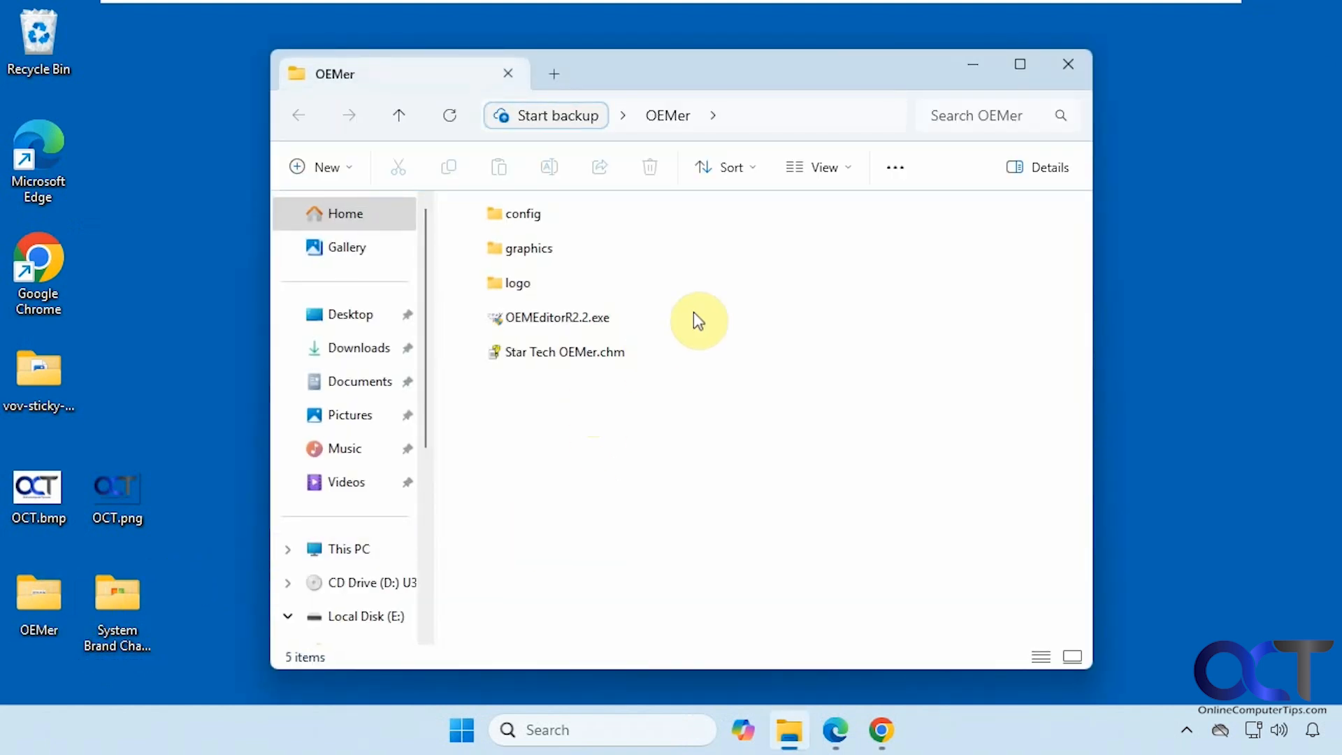
pyautogui.click(561, 352)
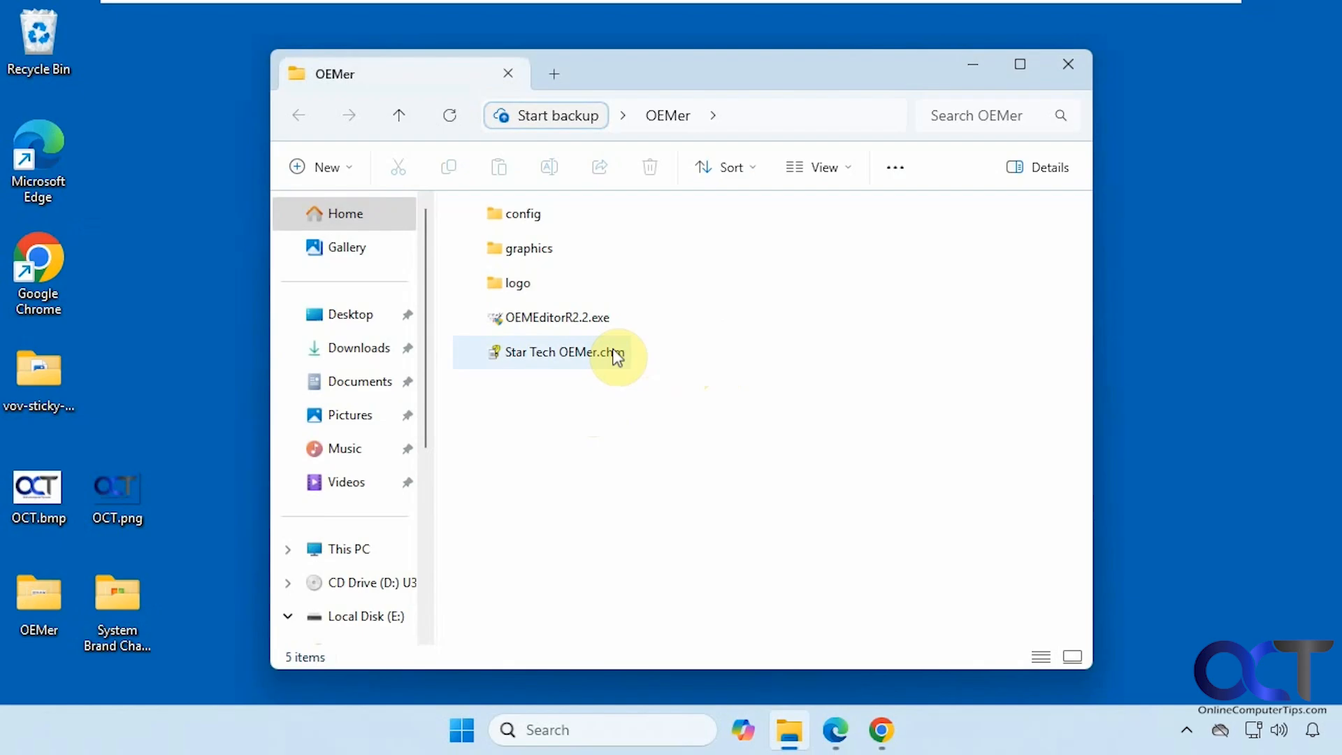
# - Launch OEMEditorR2.2.exe as administrator and enter ACME, Model 2541 and support hours 8-5
pyautogui.doubleClick(553, 317)
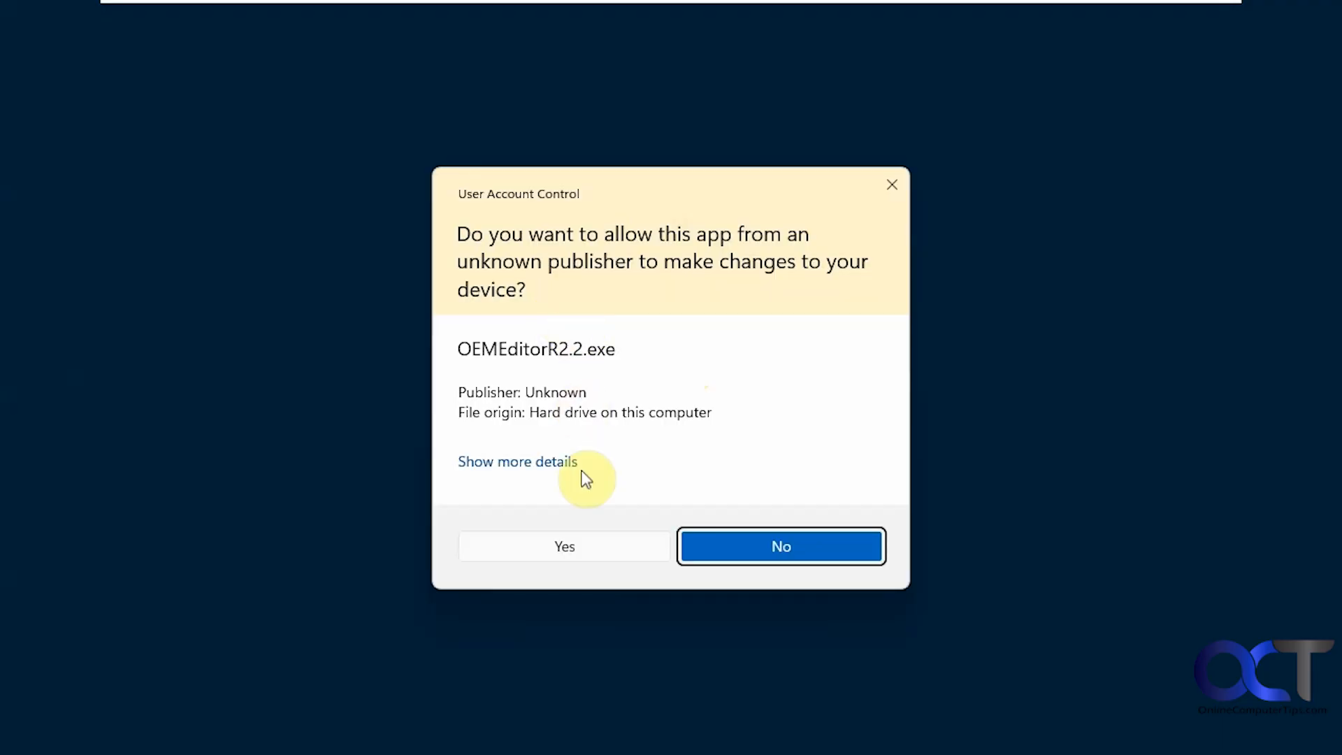
pyautogui.click(564, 545)
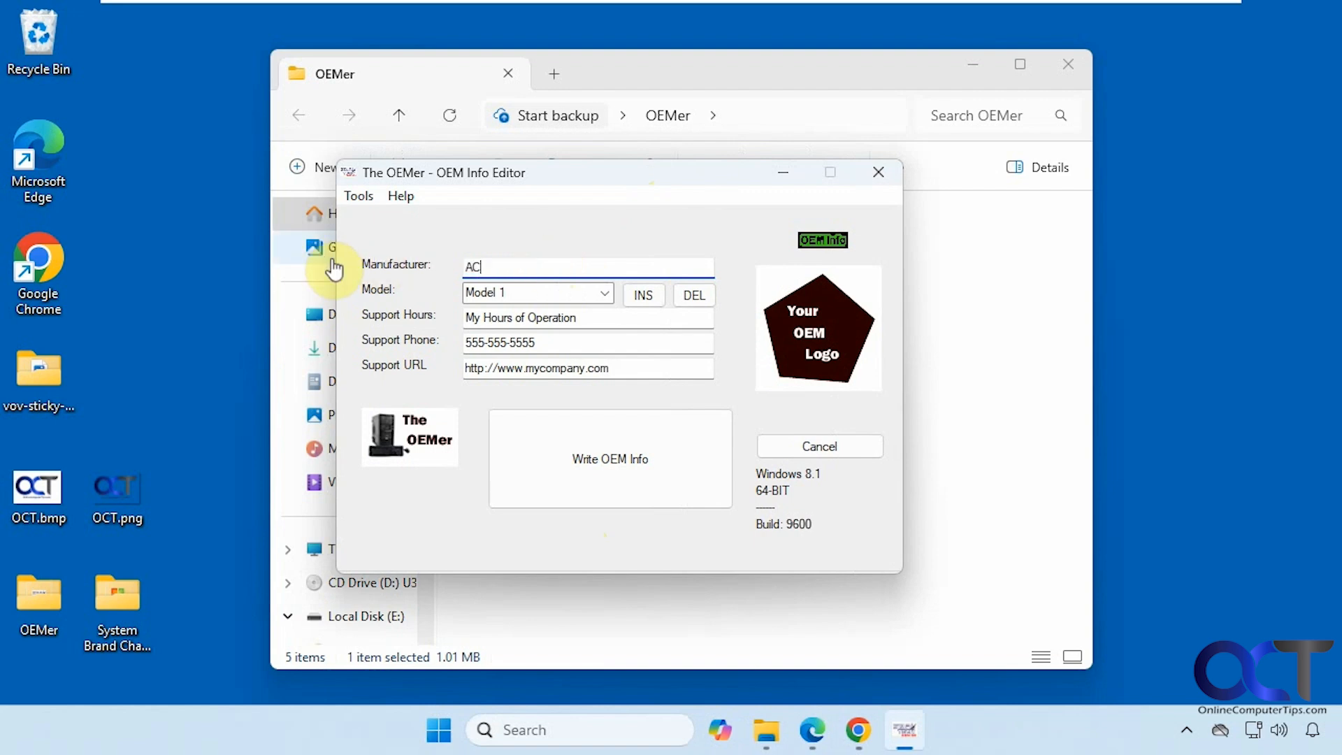
pyautogui.write('ME')
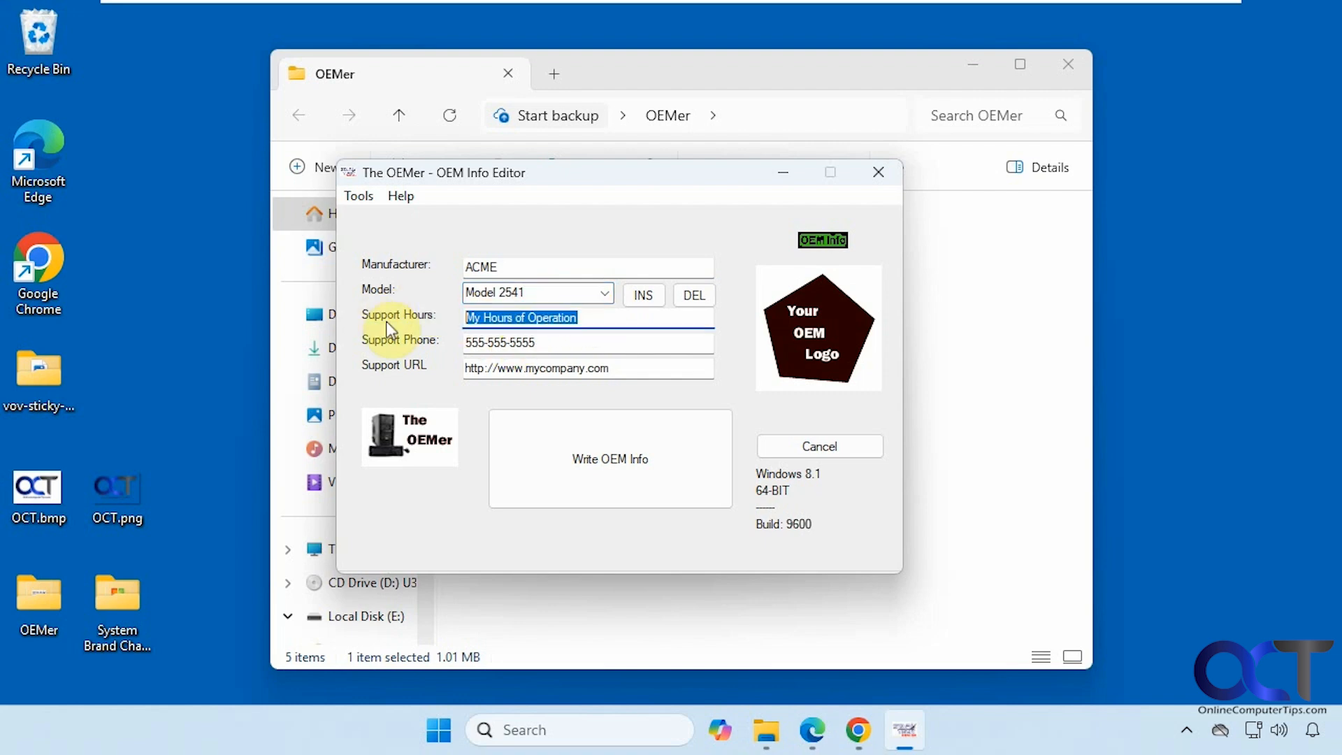
pyautogui.write('8-5')
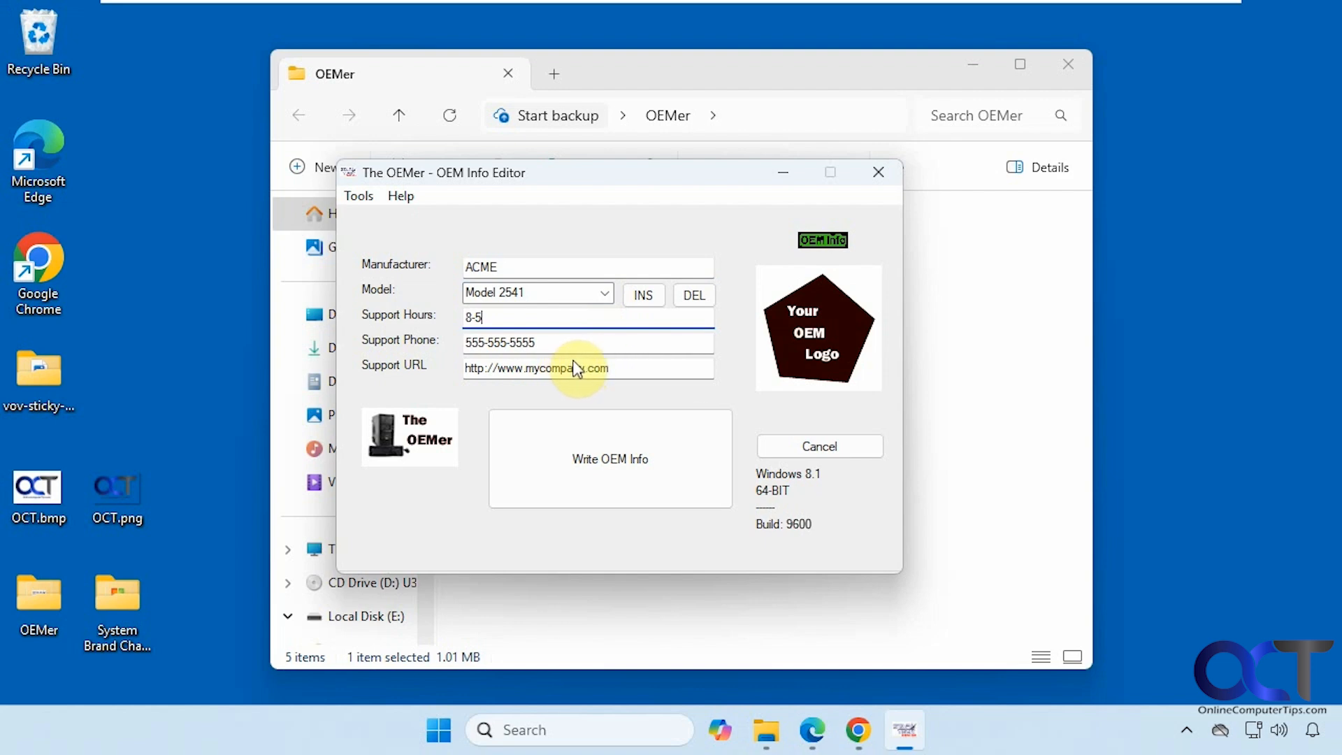
pyautogui.moveTo(812, 347)
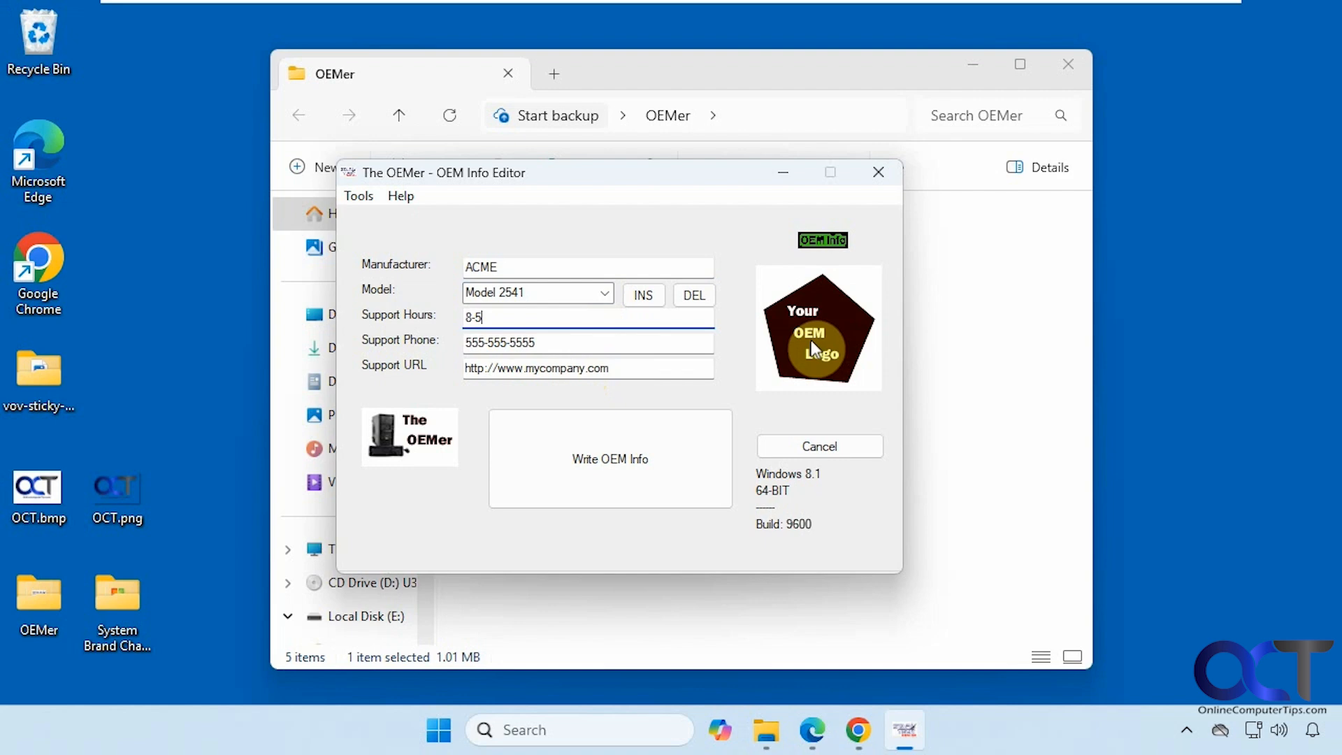
pyautogui.moveTo(798, 348)
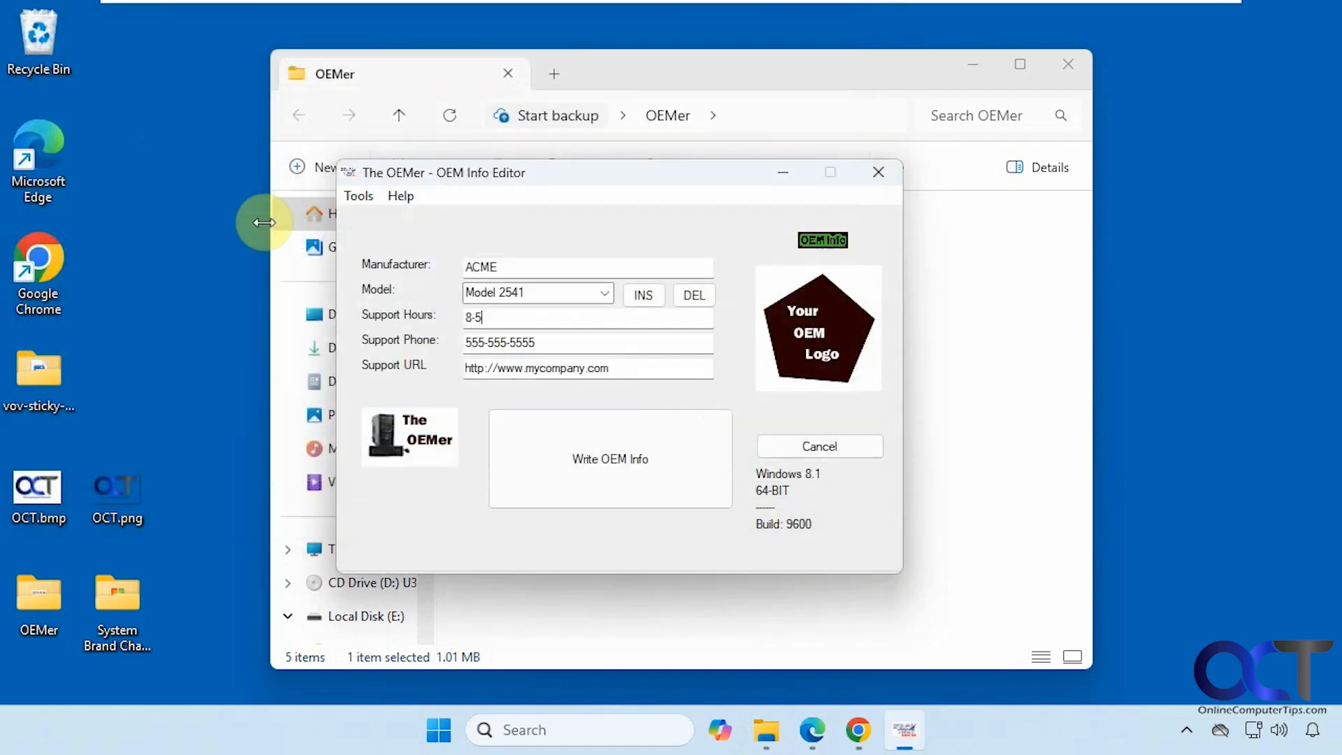
# - Load the OCT image as the OEM logo, write the OEM info, and dismiss the success message
pyautogui.click(816, 328)
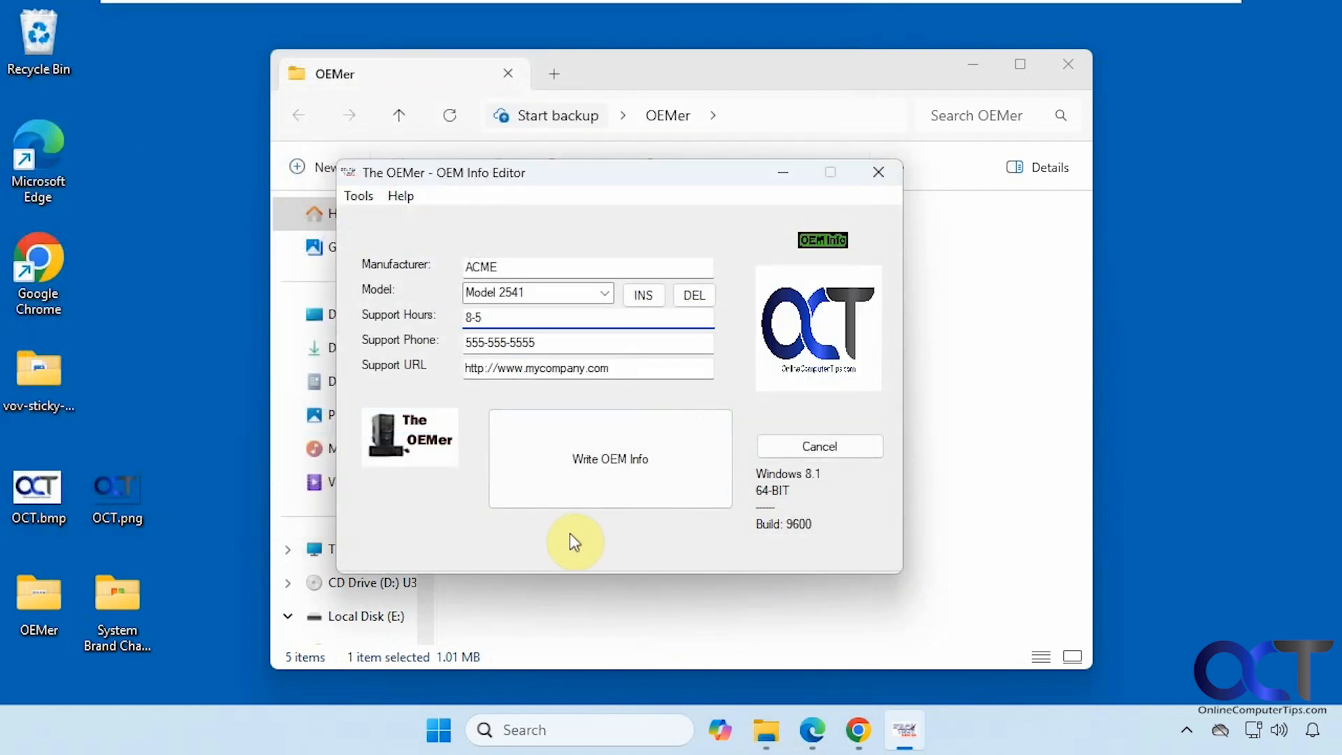
pyautogui.moveTo(609, 460)
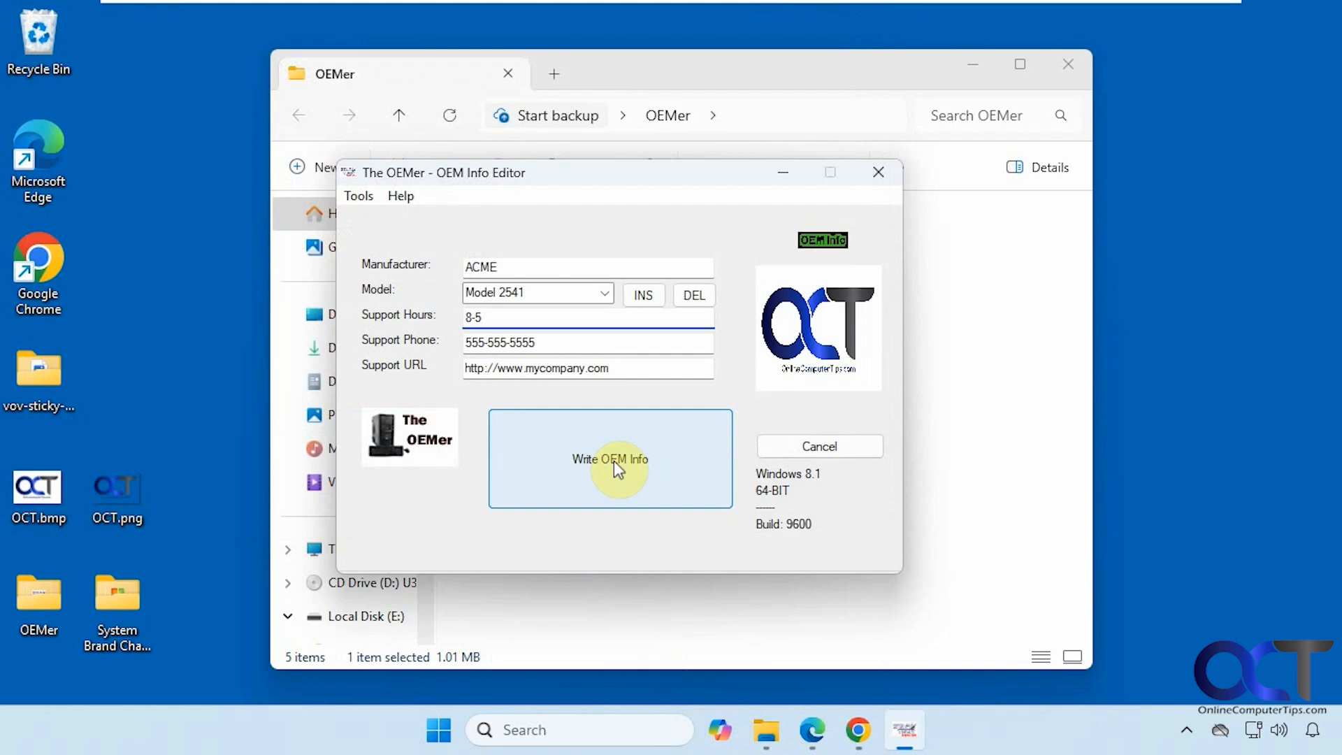
pyautogui.click(610, 458)
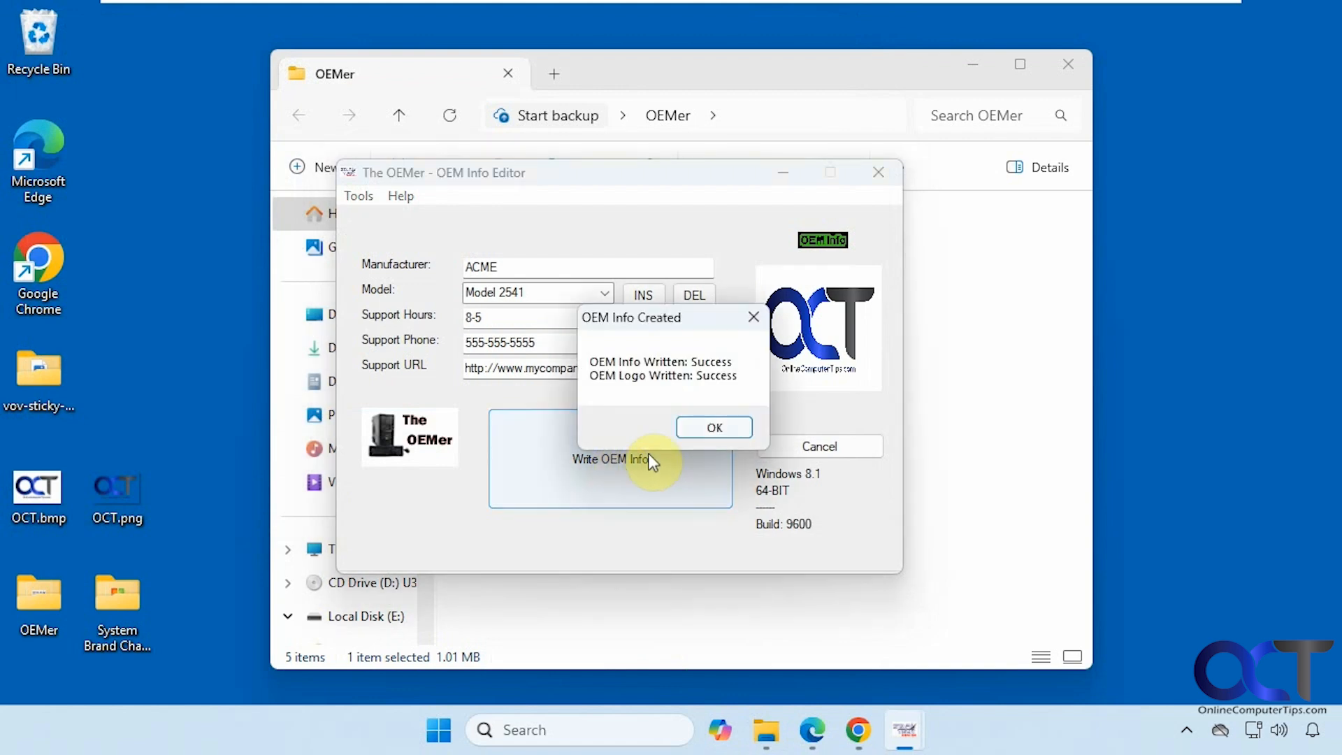
pyautogui.click(438, 729)
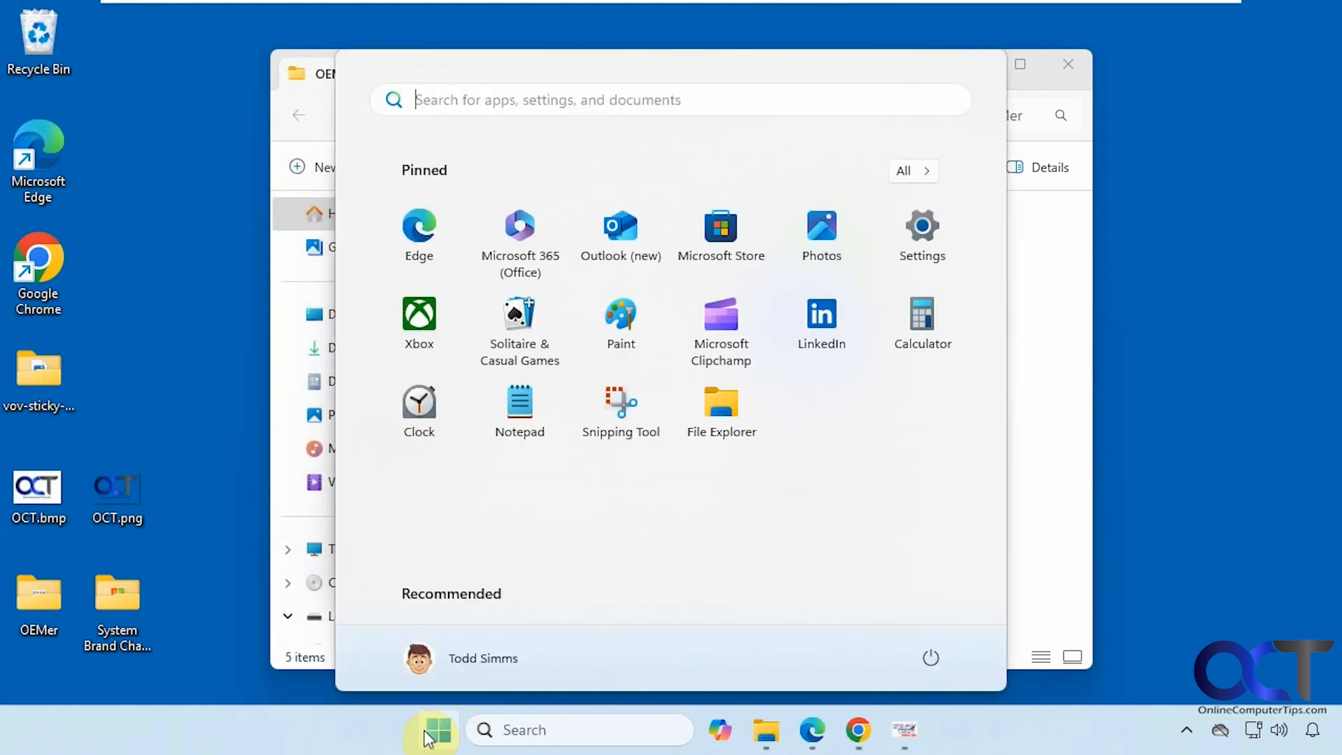
# - Verify ACME, Model 2541 and 8-5 hours on the About page, then close the editor and OEMer folder
pyautogui.click(922, 231)
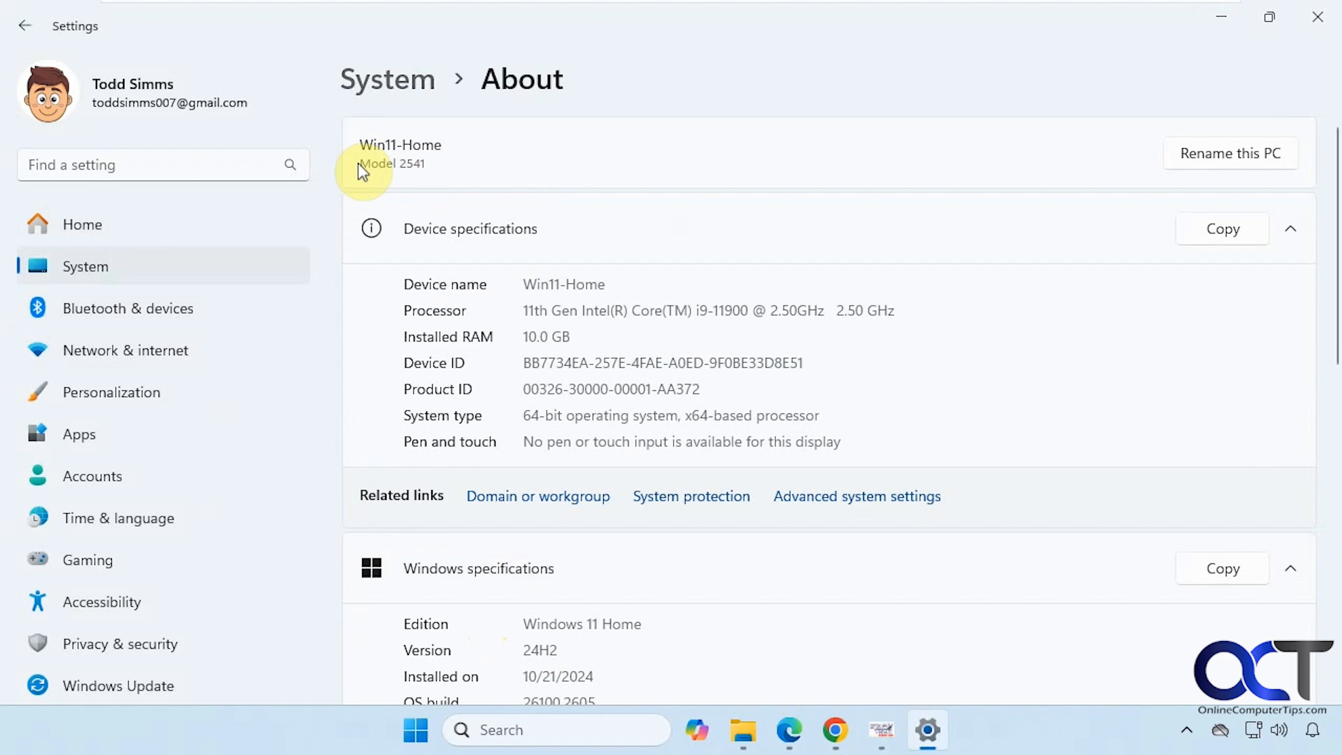
pyautogui.scroll(-3)
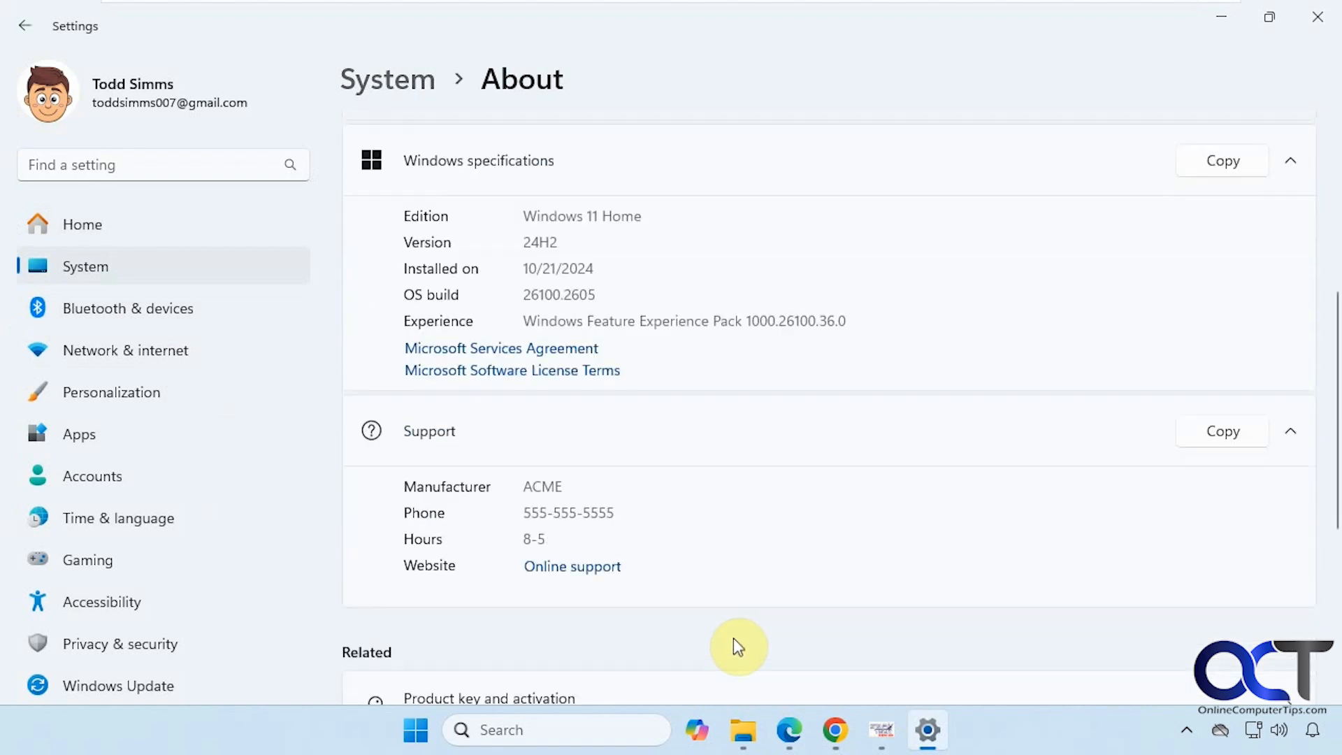
pyautogui.scroll(-3)
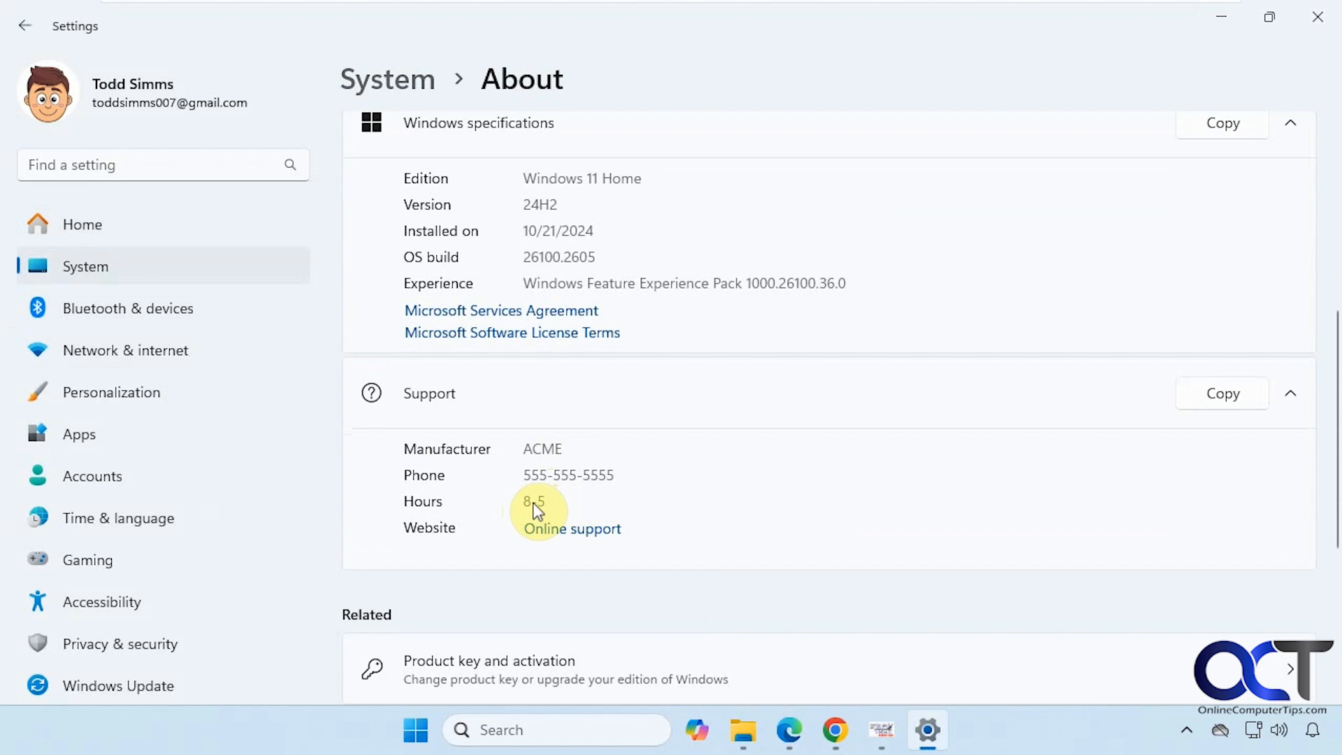
pyautogui.moveTo(540, 541)
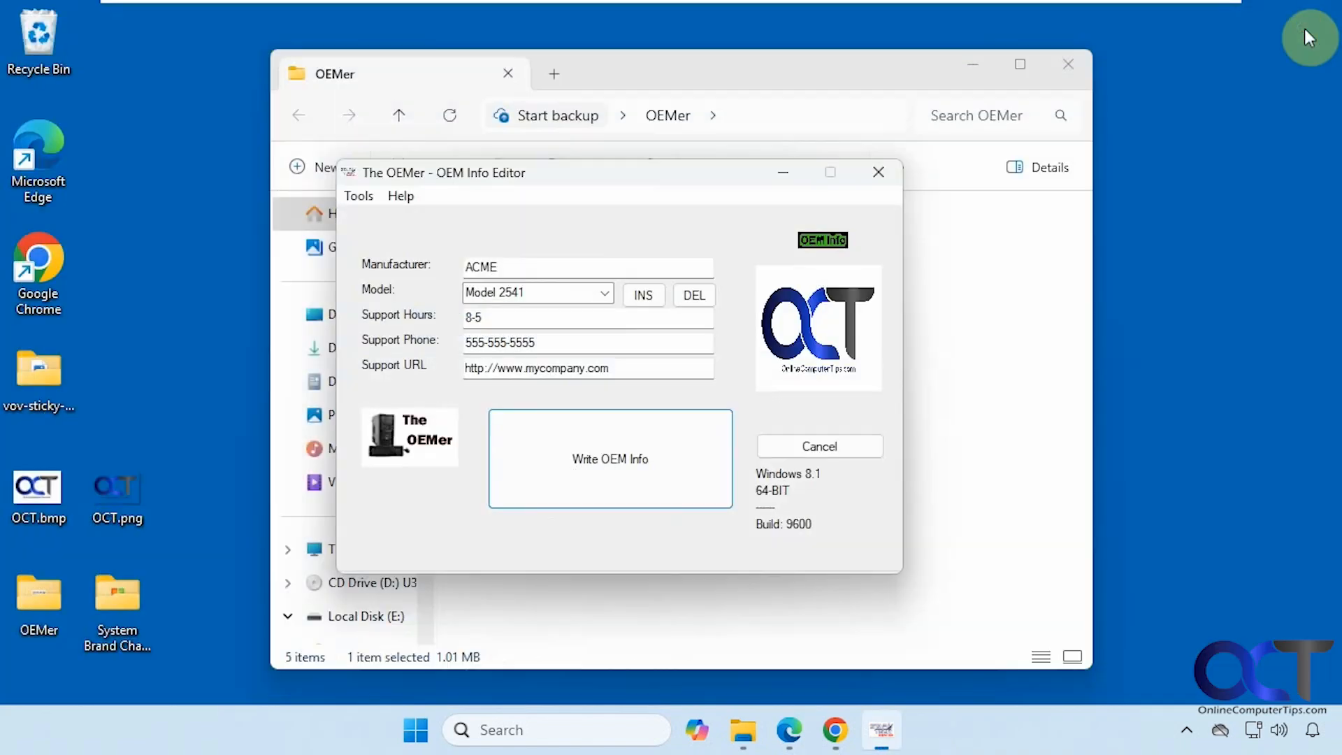
pyautogui.click(877, 171)
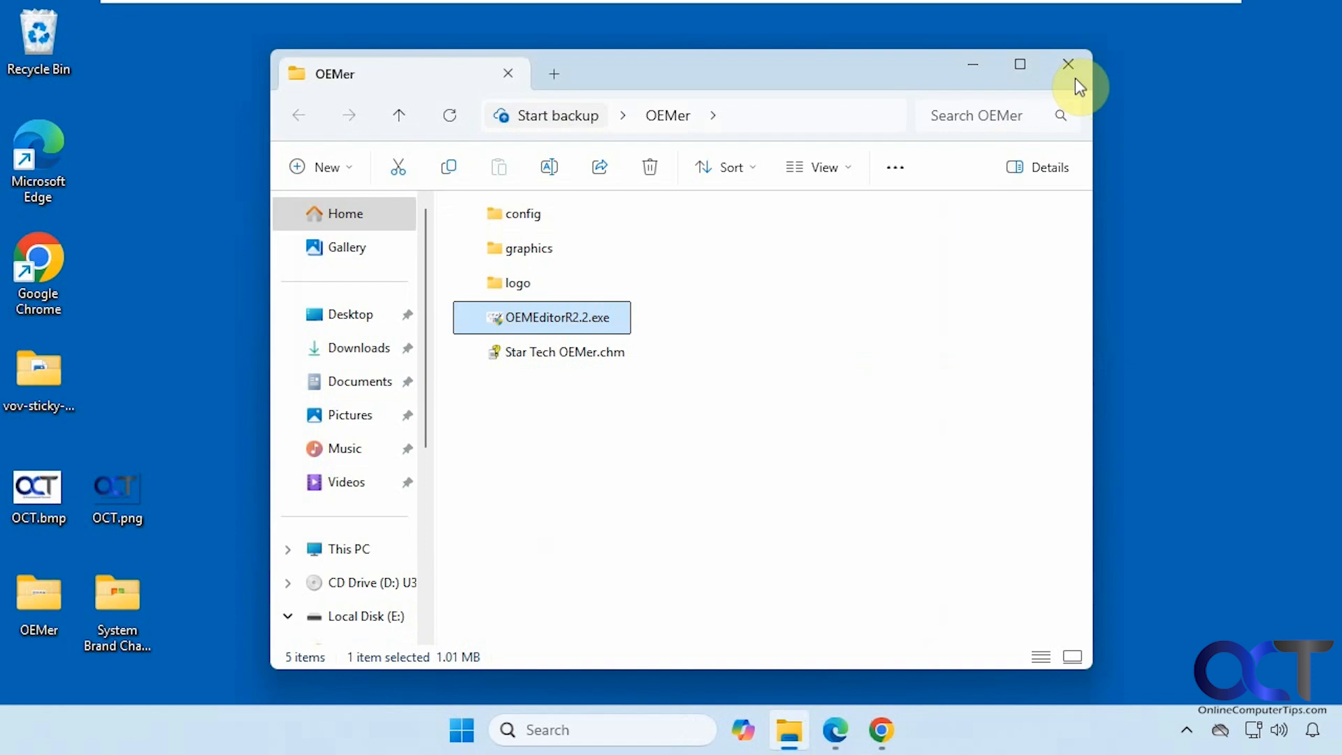
pyautogui.click(1067, 65)
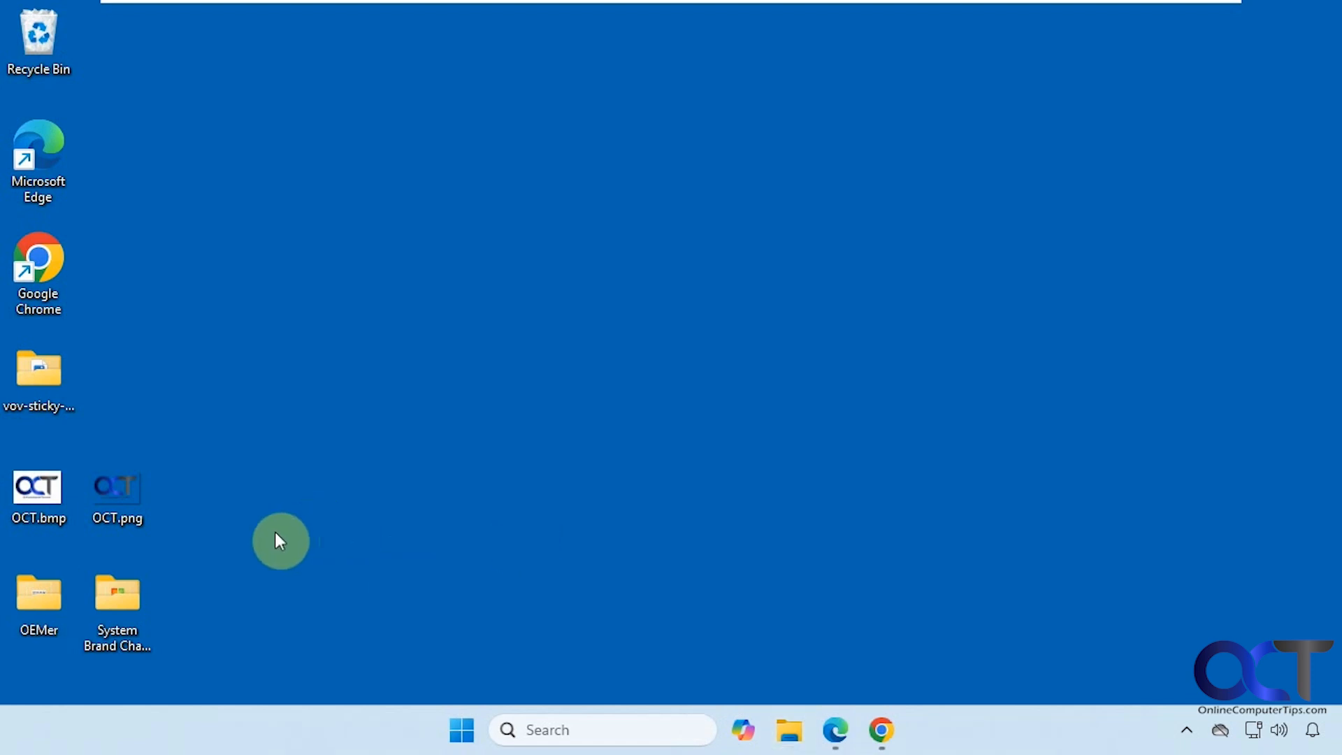
# - Open the System Brand Changer folder and run System Brand Changer.exe with administrator approval
pyautogui.doubleClick(116, 594)
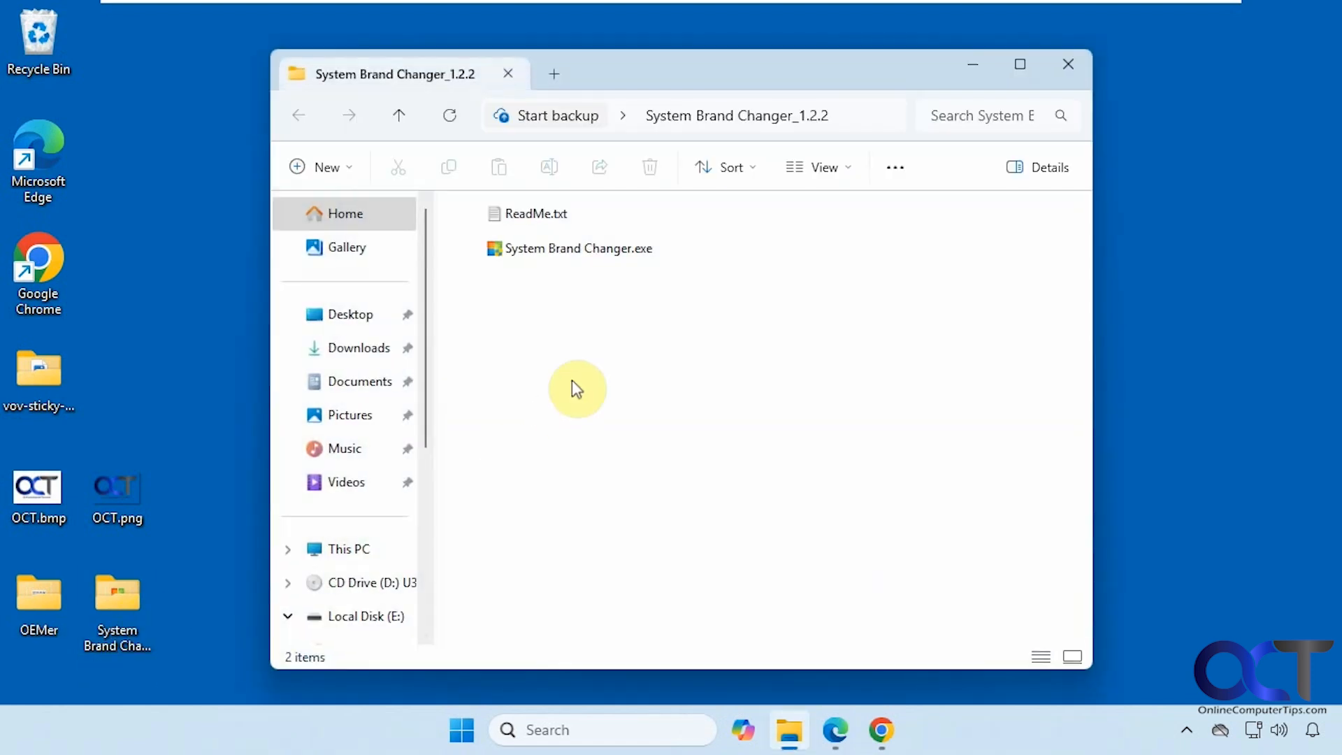
pyautogui.moveTo(594, 343)
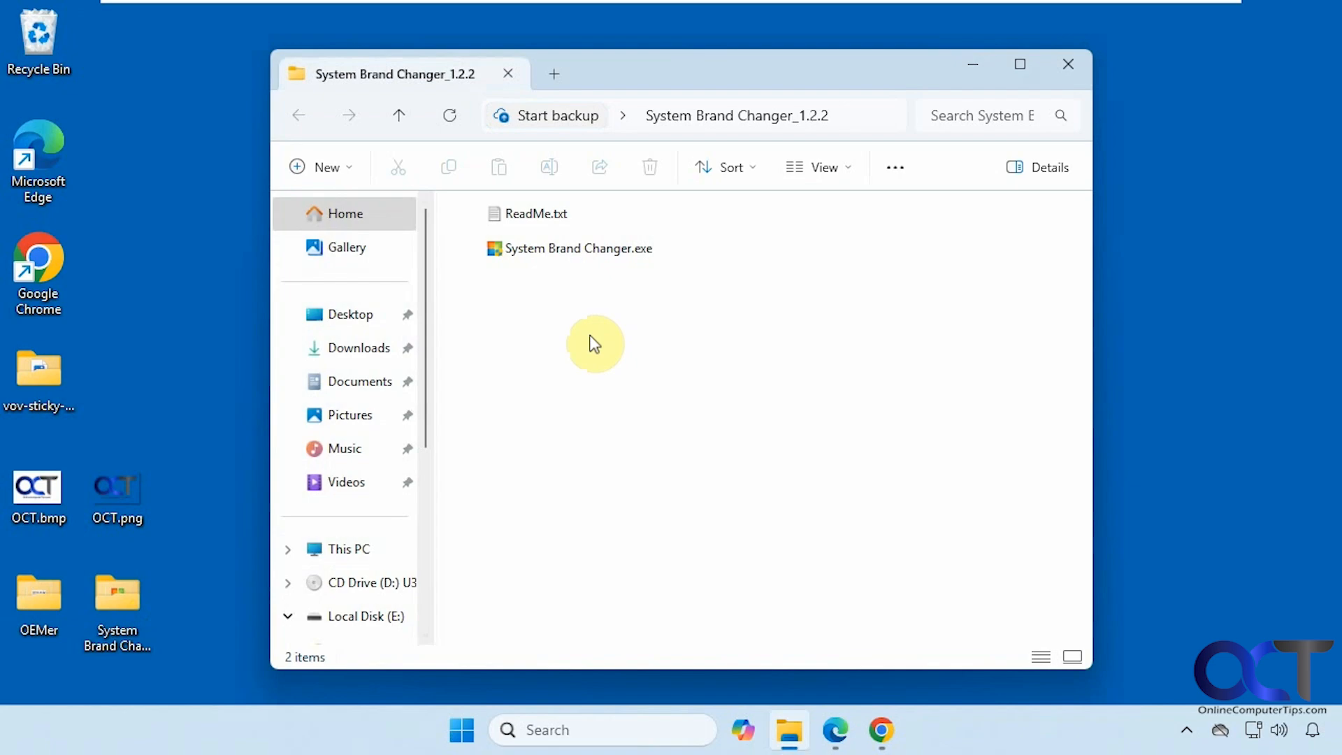
pyautogui.click(577, 248)
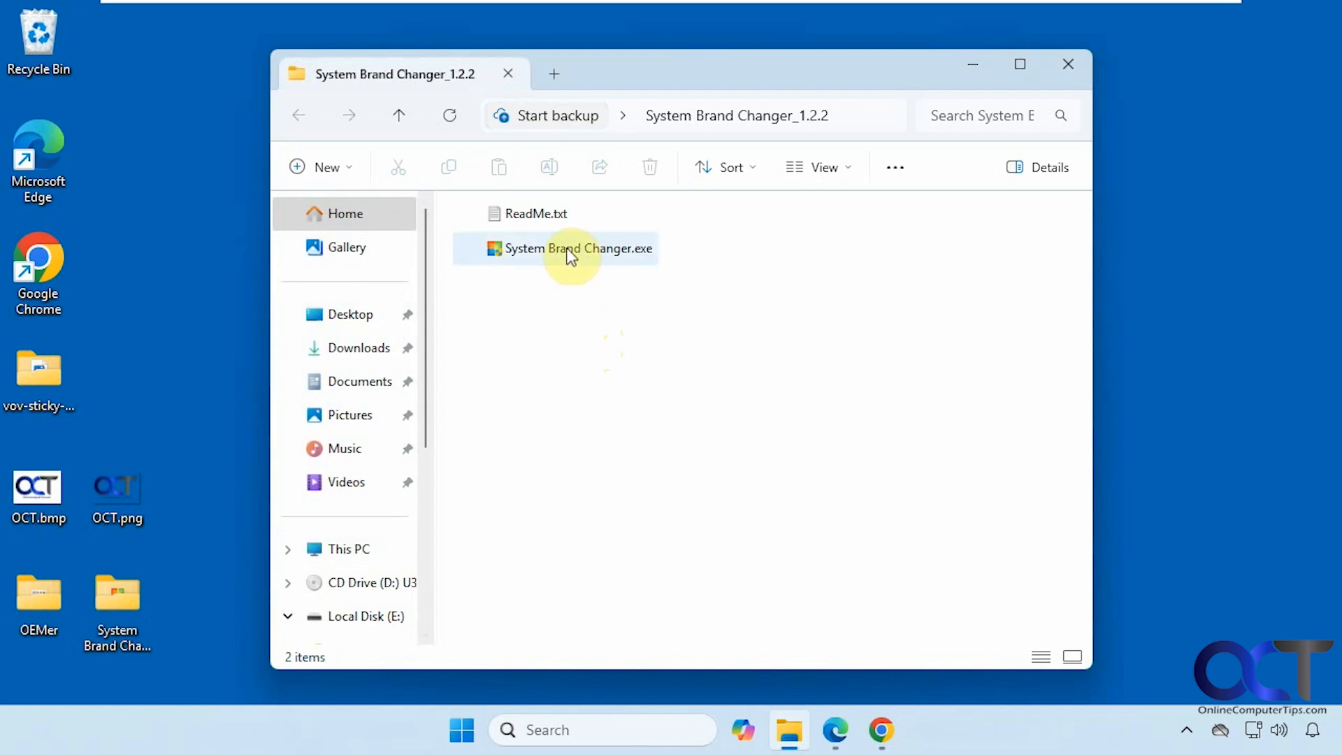
pyautogui.doubleClick(577, 248)
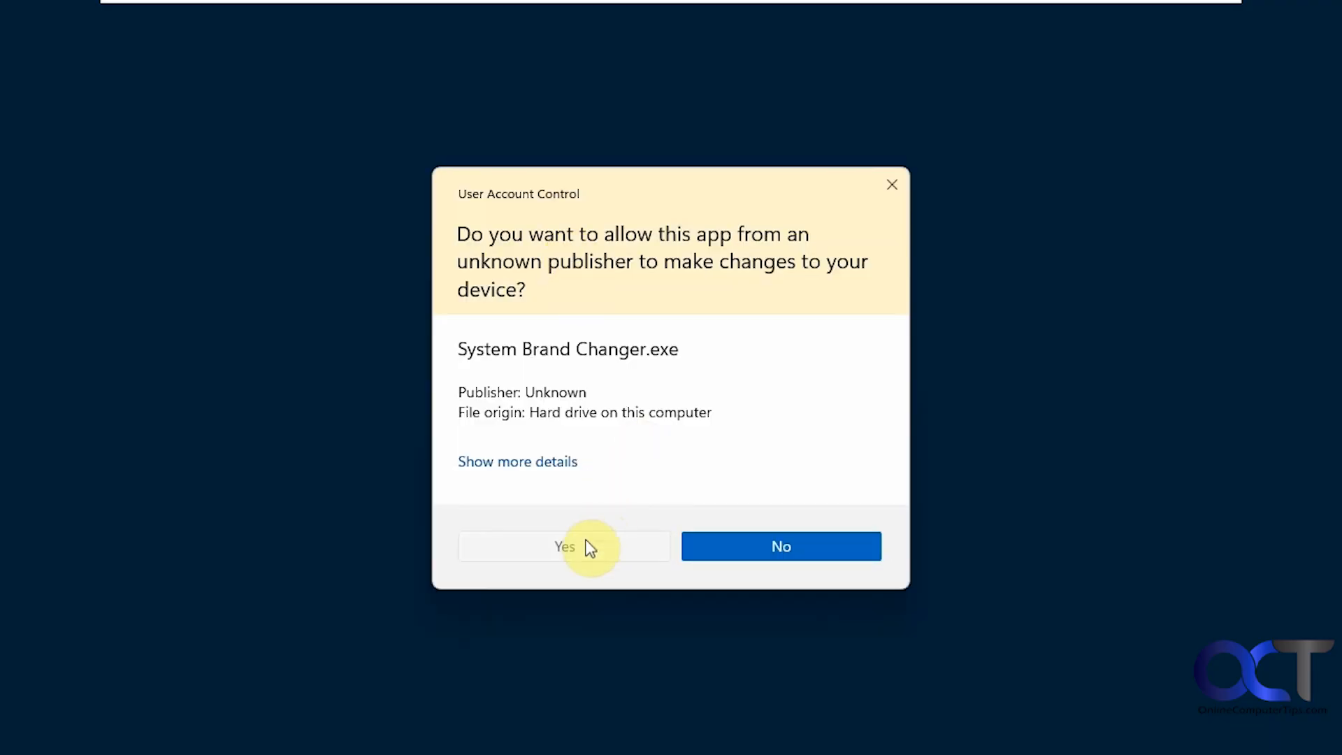
pyautogui.click(564, 546)
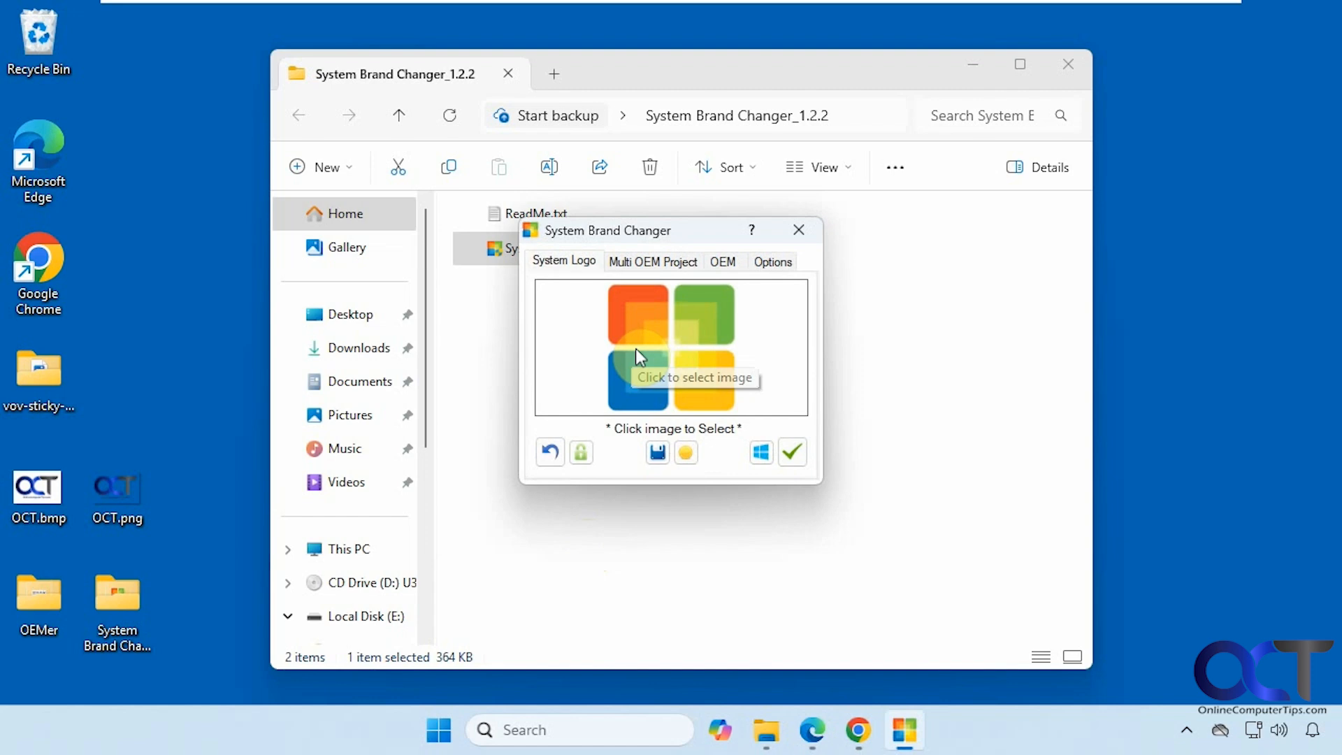
# - Choose OCT.bmp as the system logo image
pyautogui.click(637, 347)
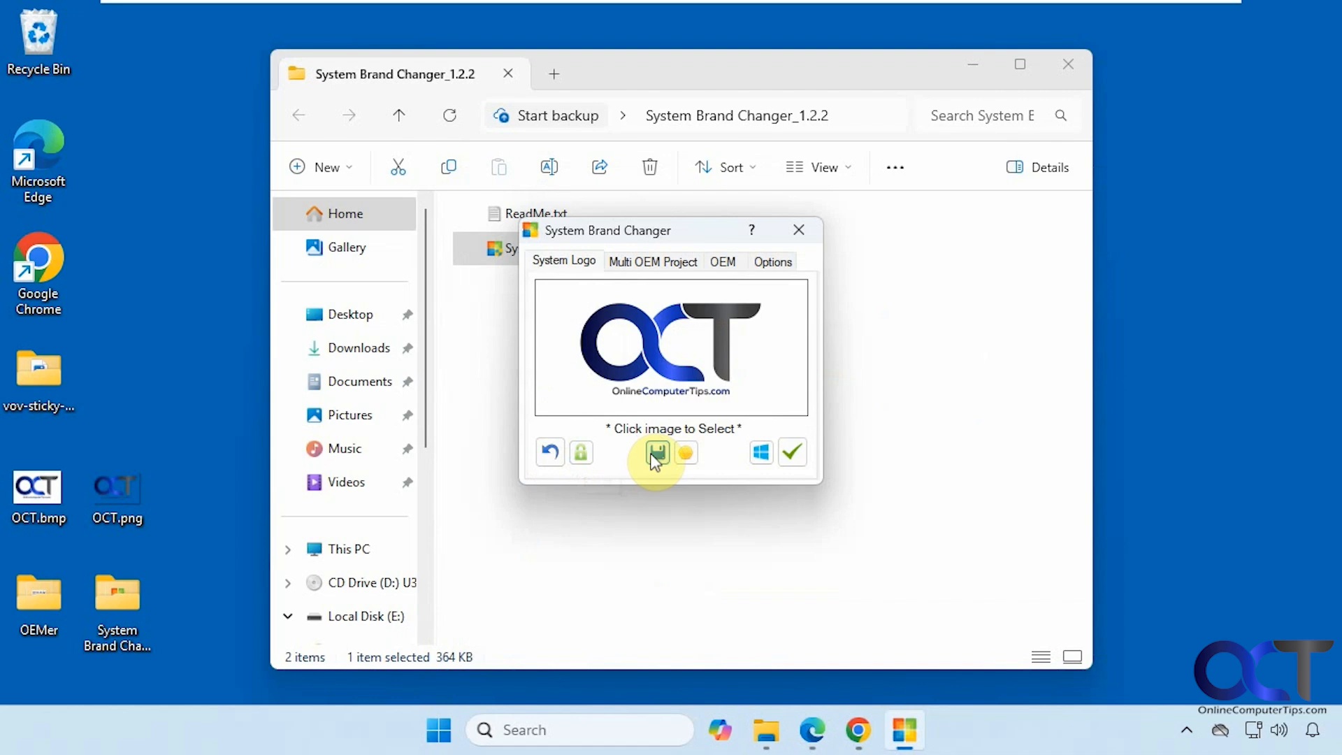
pyautogui.moveTo(686, 452)
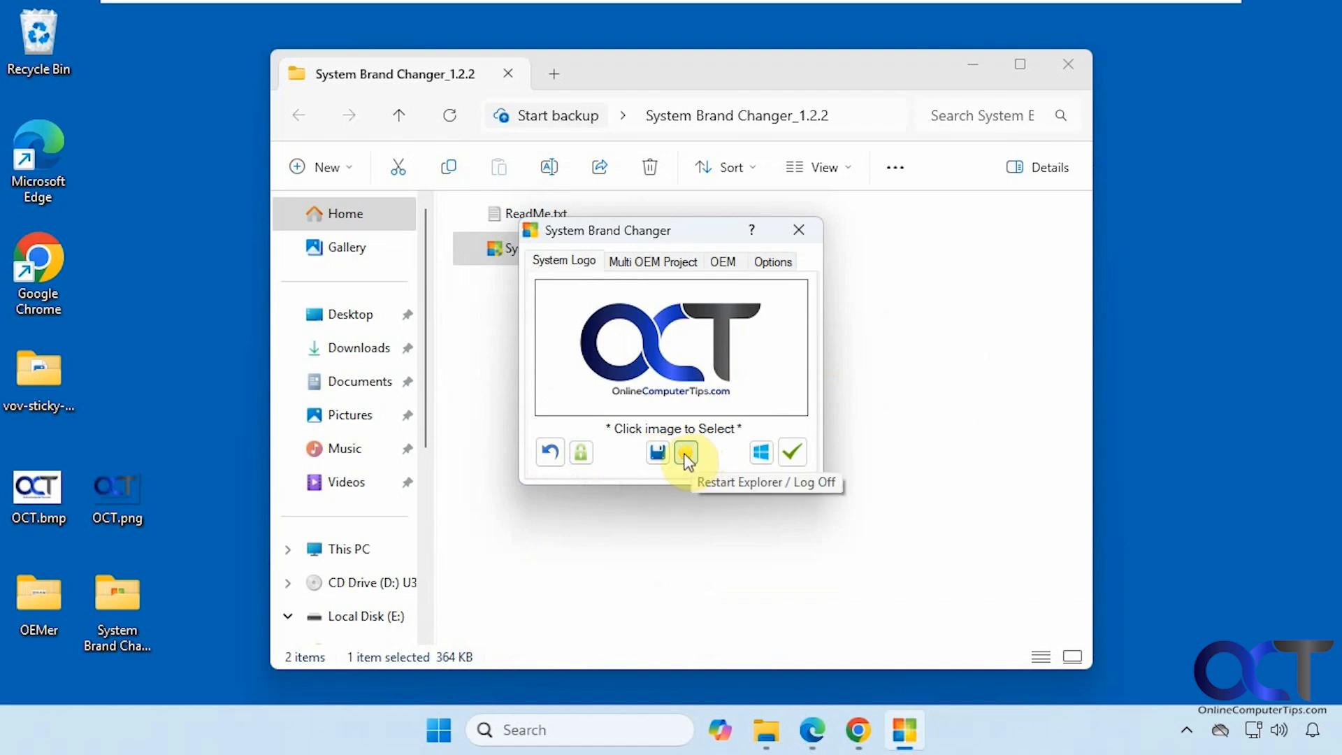
pyautogui.moveTo(759, 452)
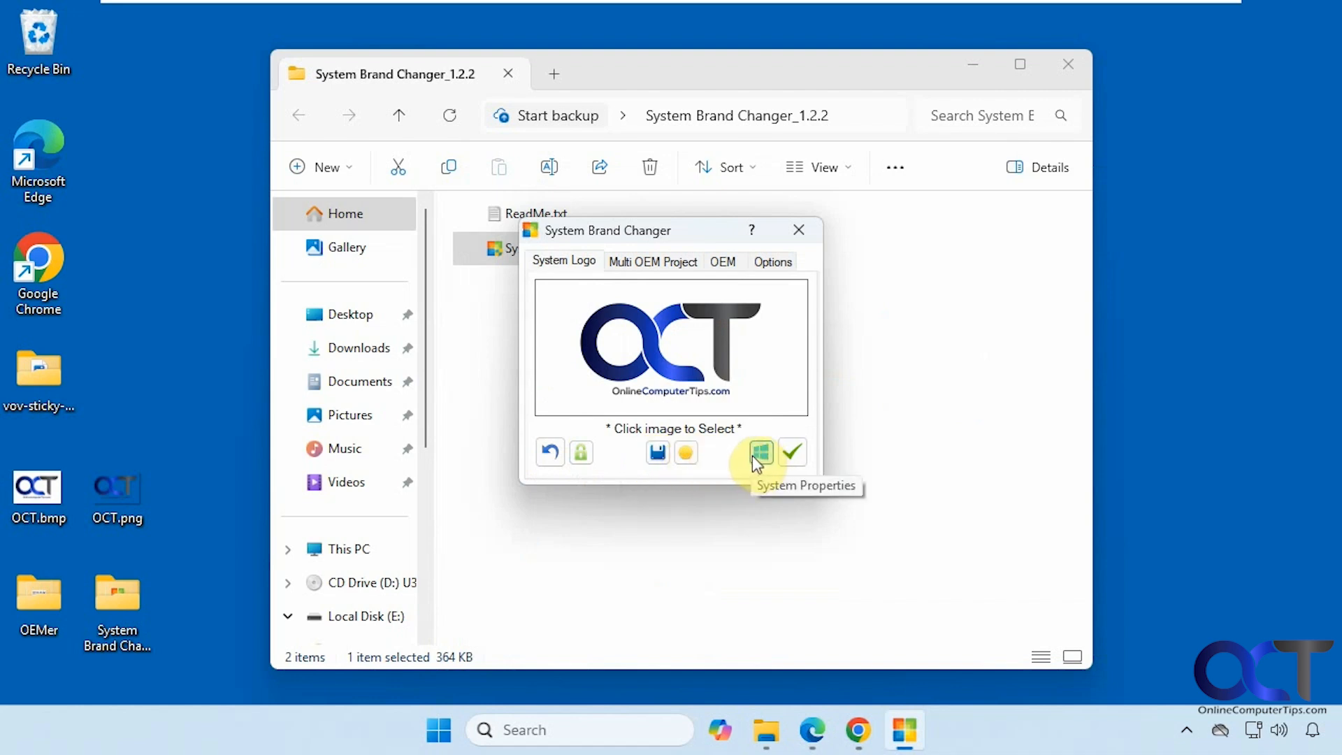
pyautogui.moveTo(792, 450)
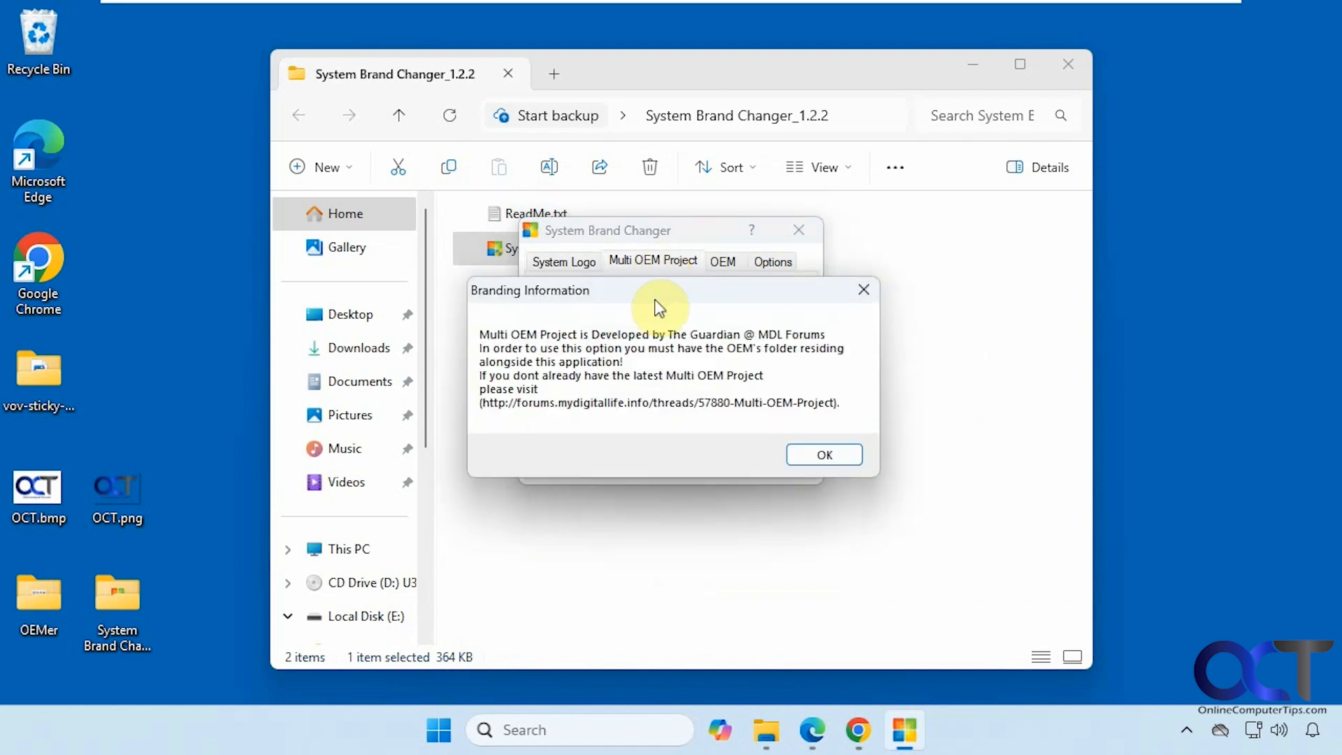
pyautogui.moveTo(634, 362)
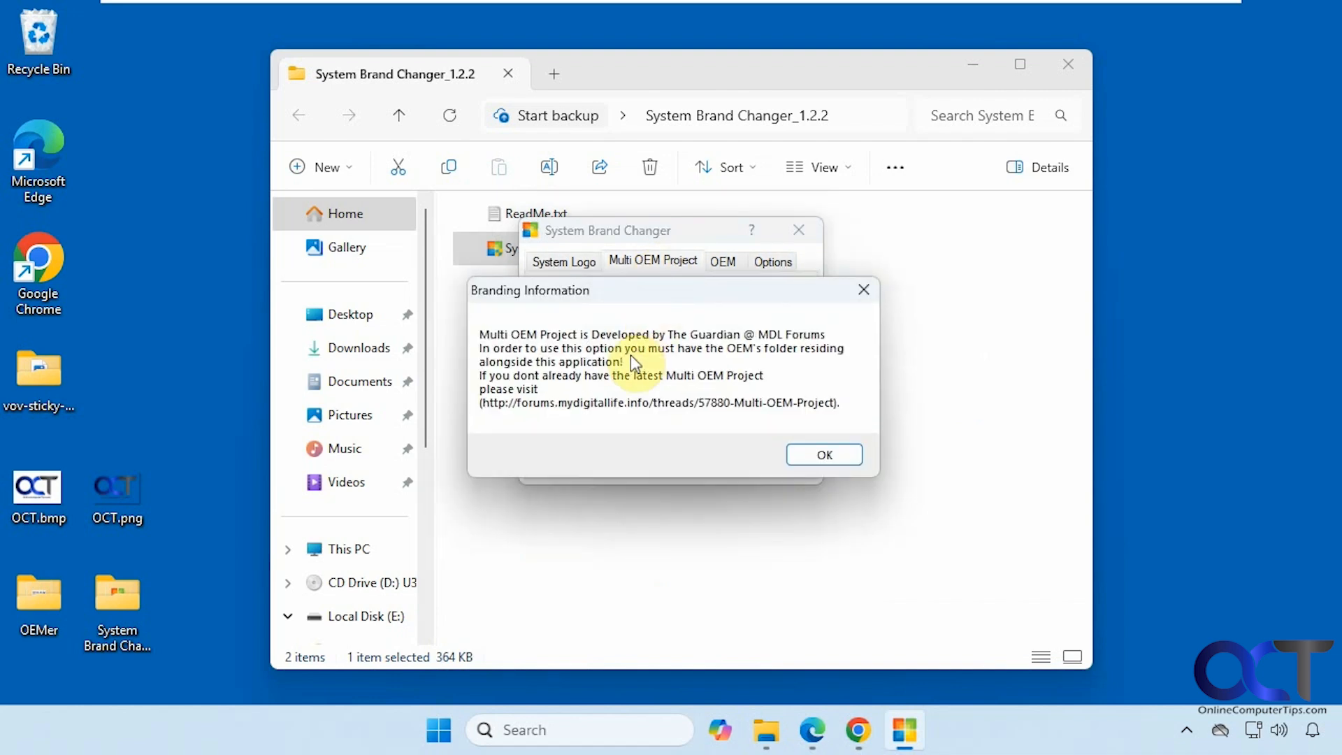
pyautogui.moveTo(670, 359)
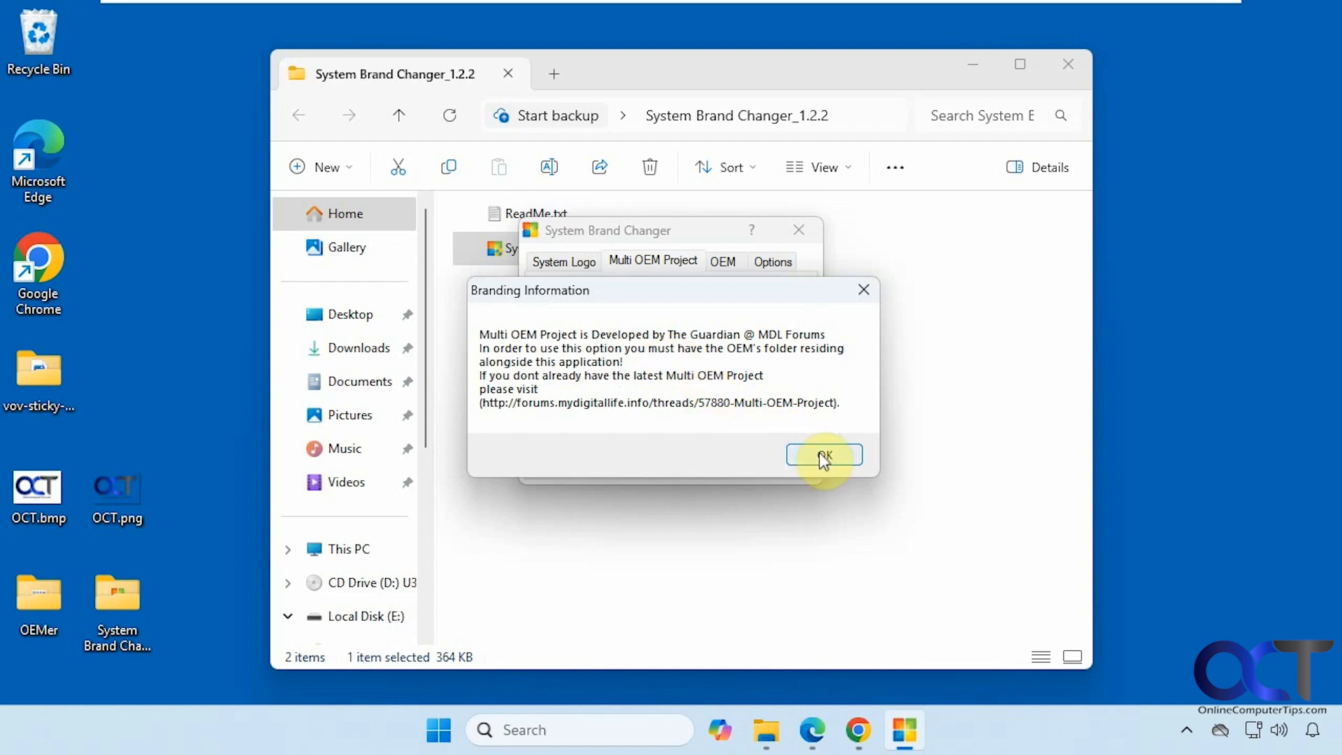
pyautogui.click(823, 454)
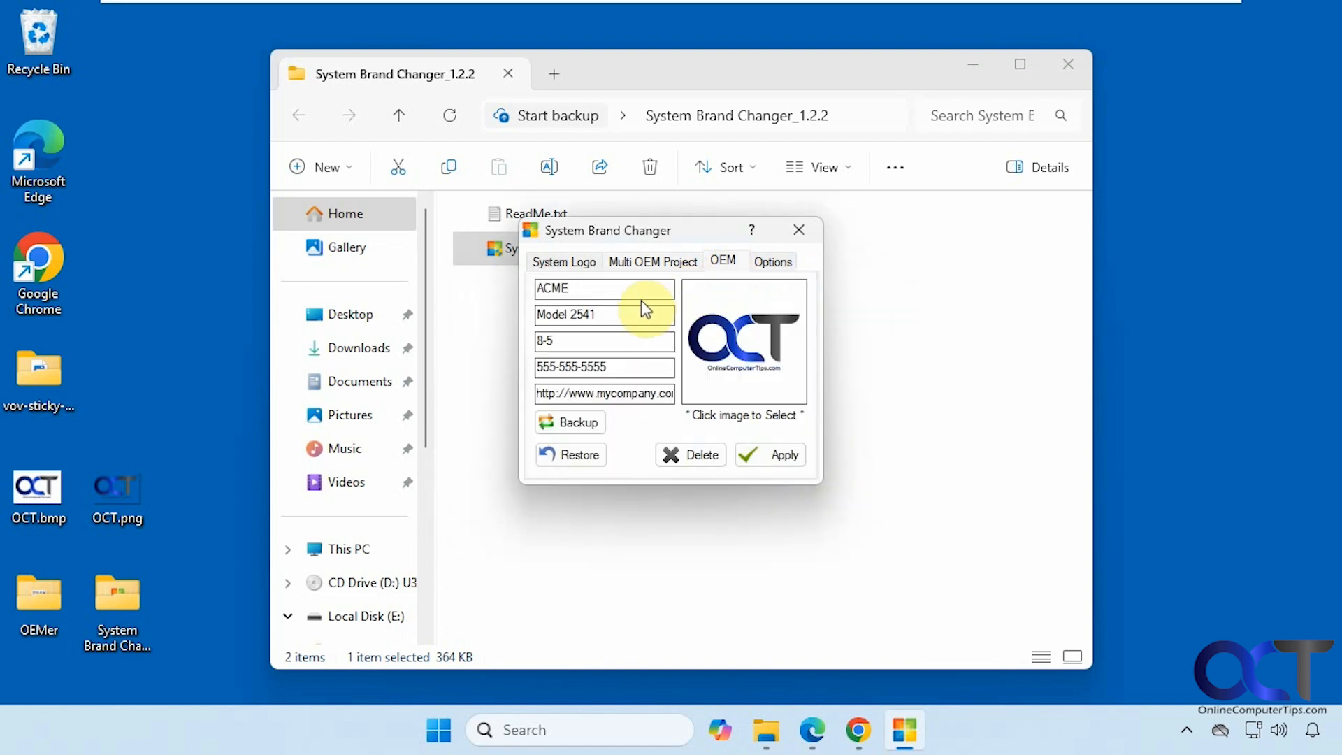
pyautogui.moveTo(589, 289)
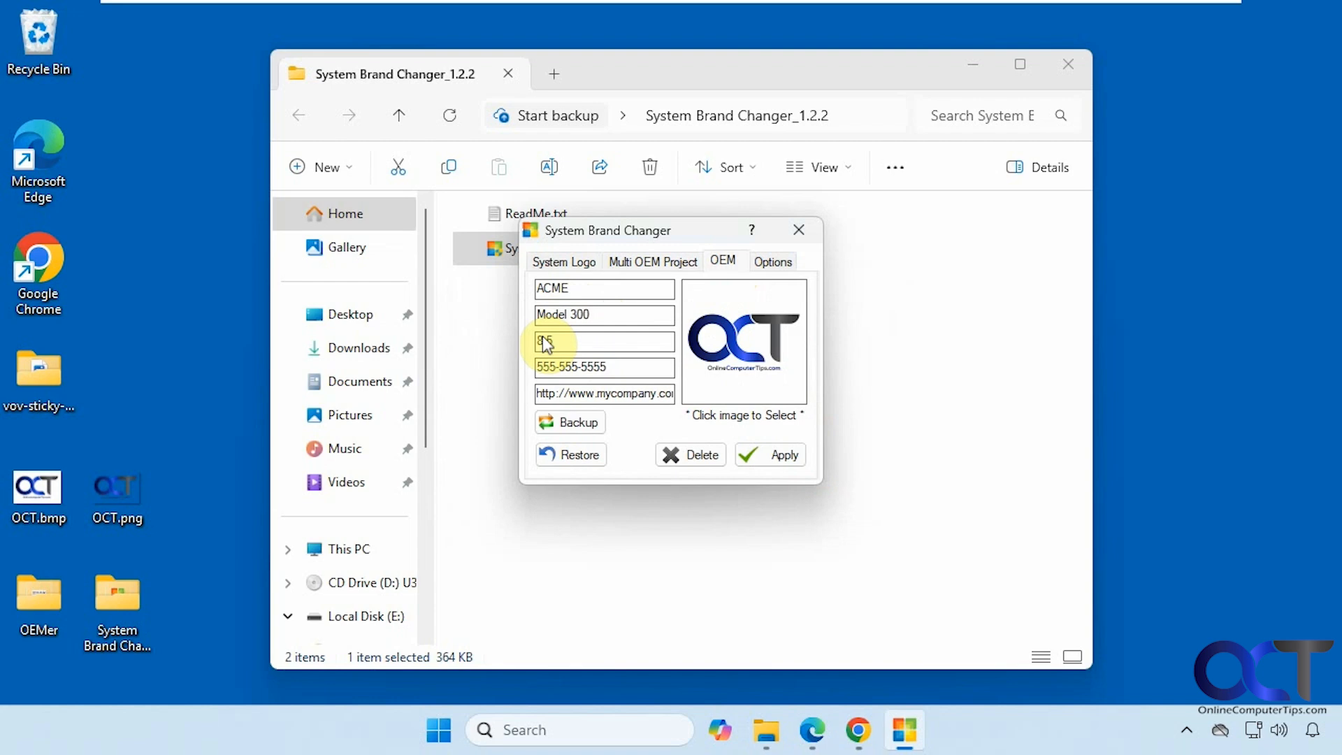
pyautogui.write('8-6')
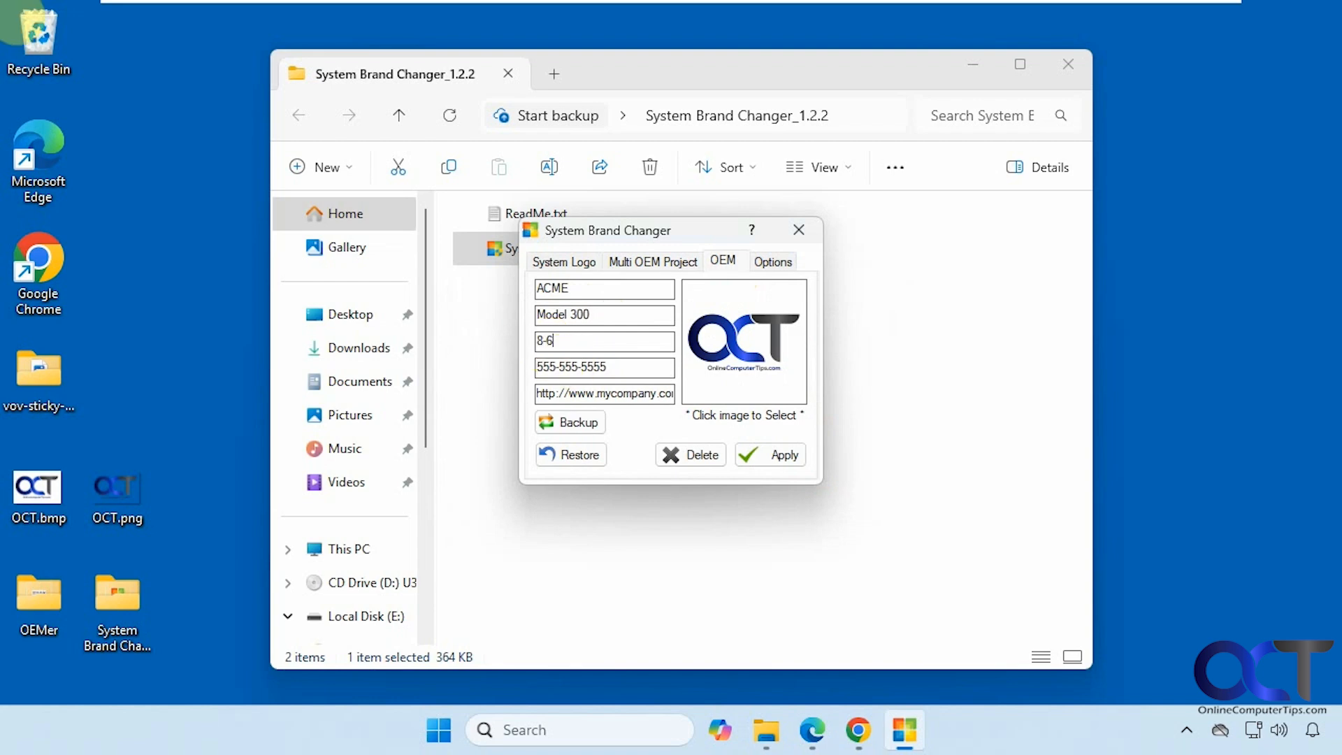
pyautogui.doubleClick(592, 367)
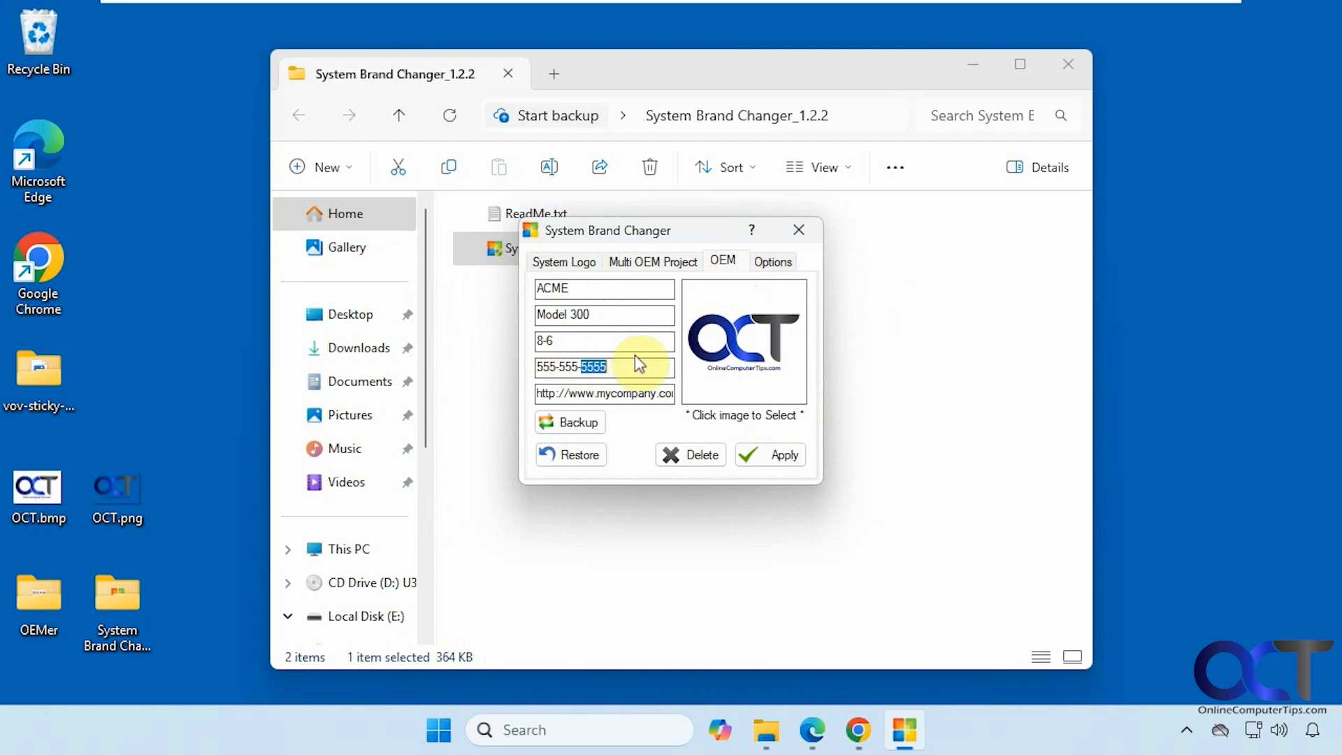
pyautogui.write('1111')
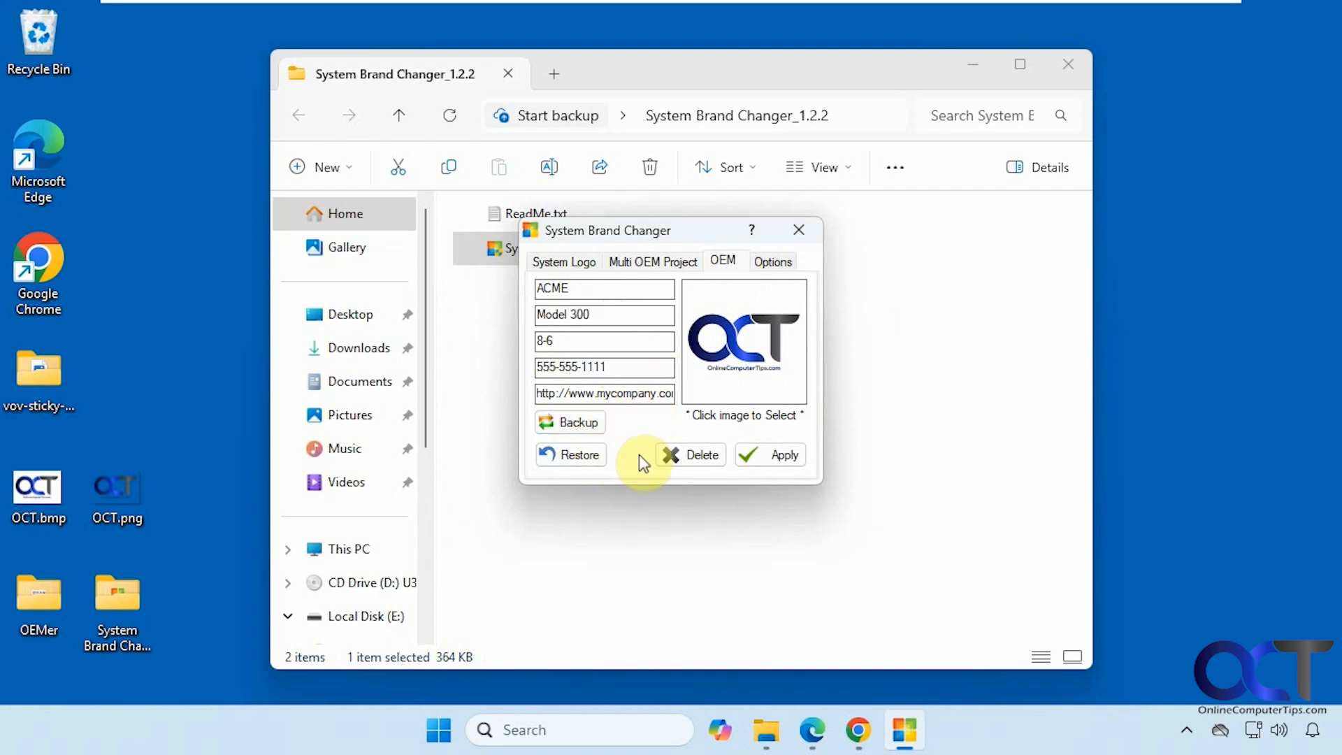
pyautogui.moveTo(773, 262)
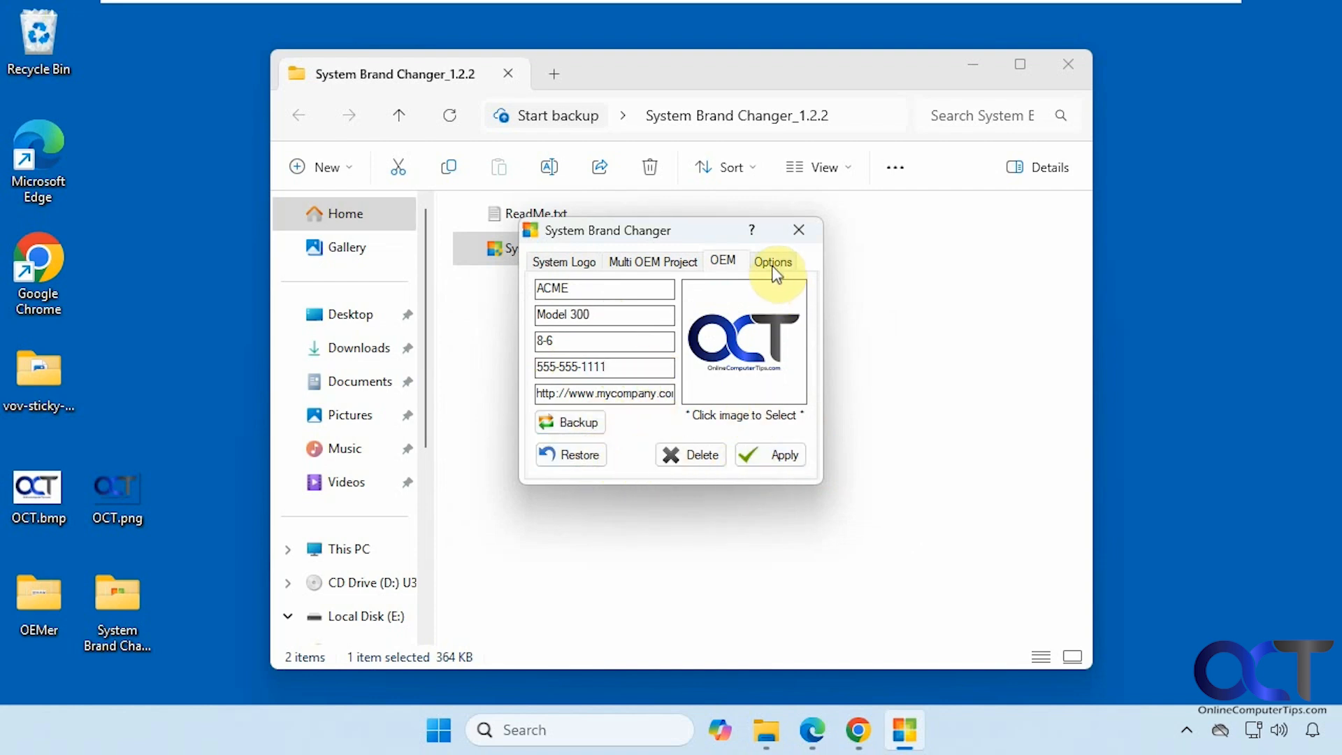
pyautogui.click(773, 262)
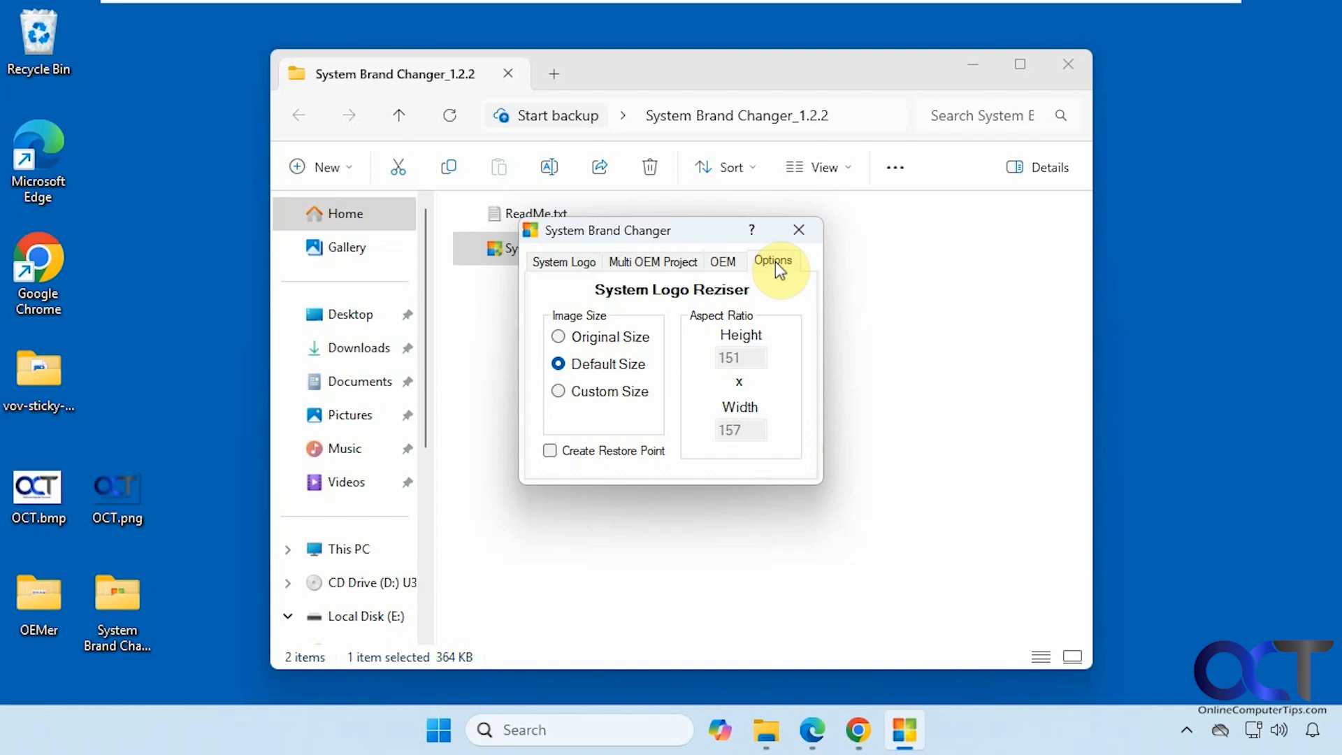
pyautogui.moveTo(731, 269)
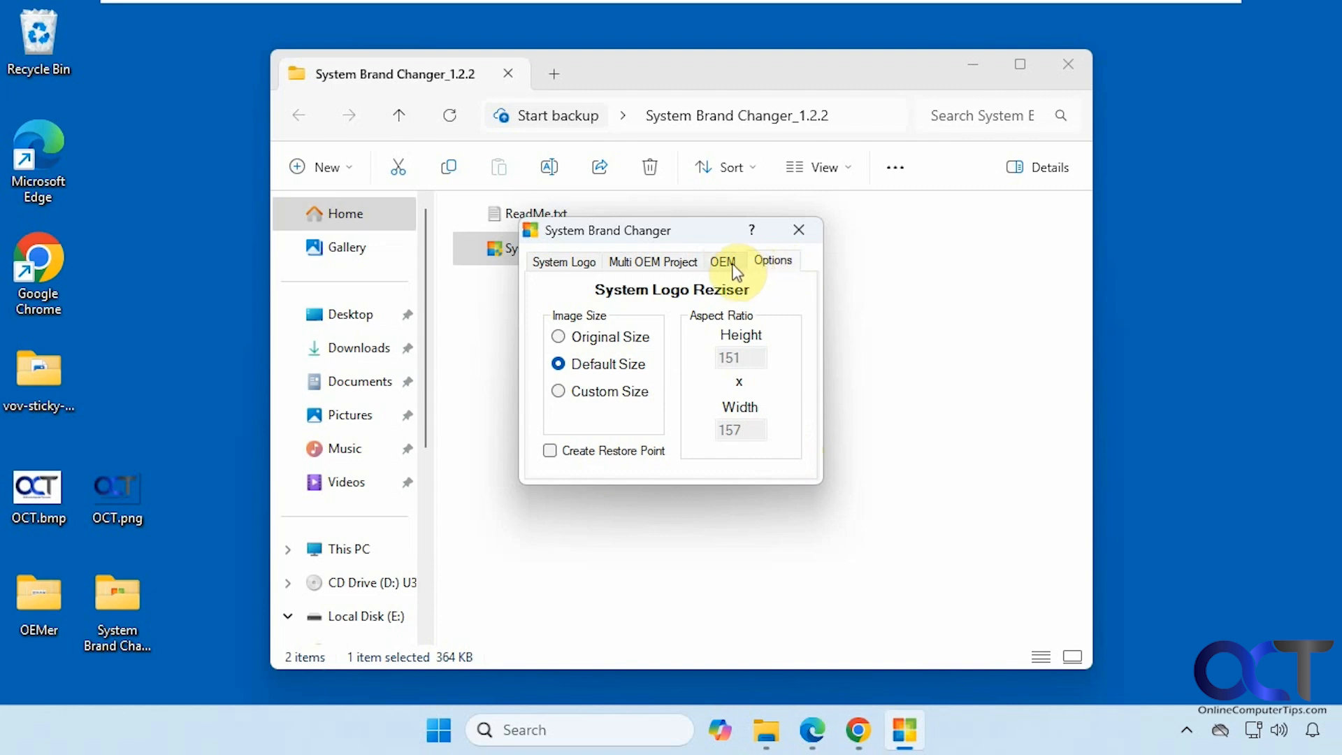
pyautogui.click(721, 260)
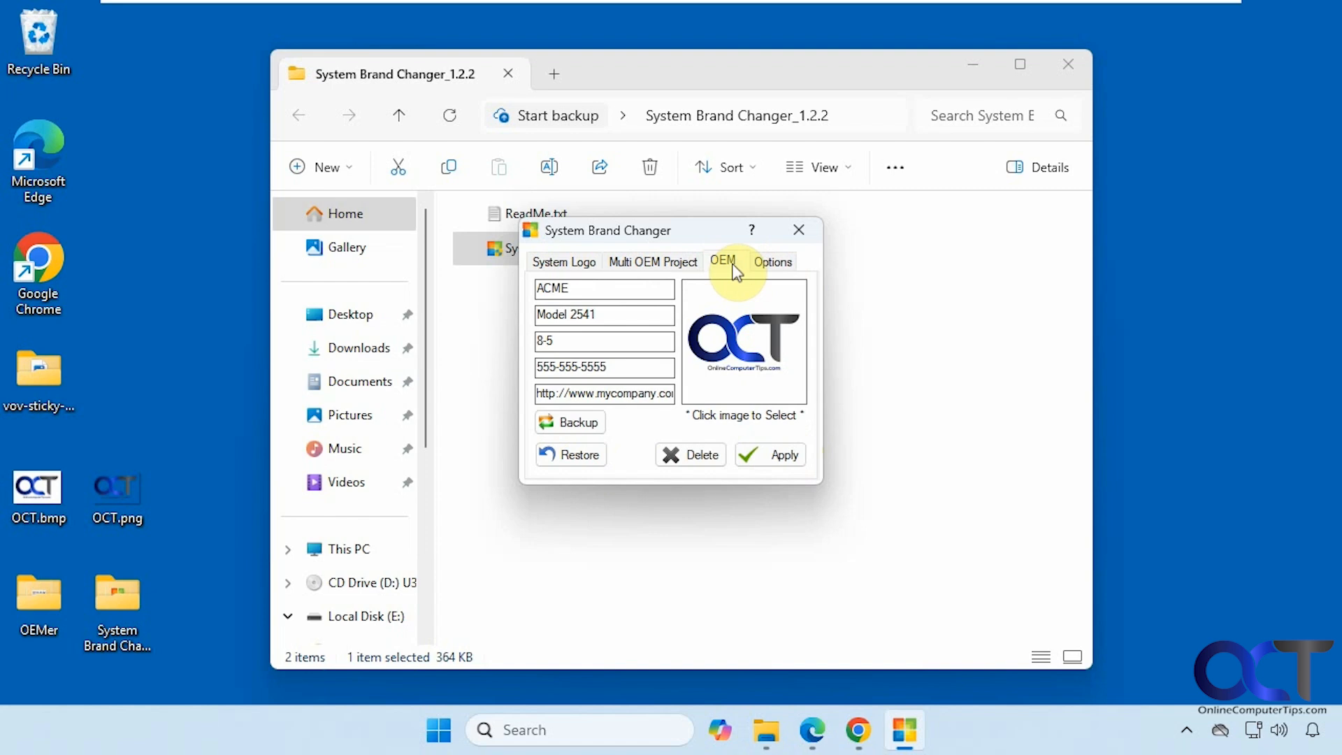
pyautogui.moveTo(599, 318)
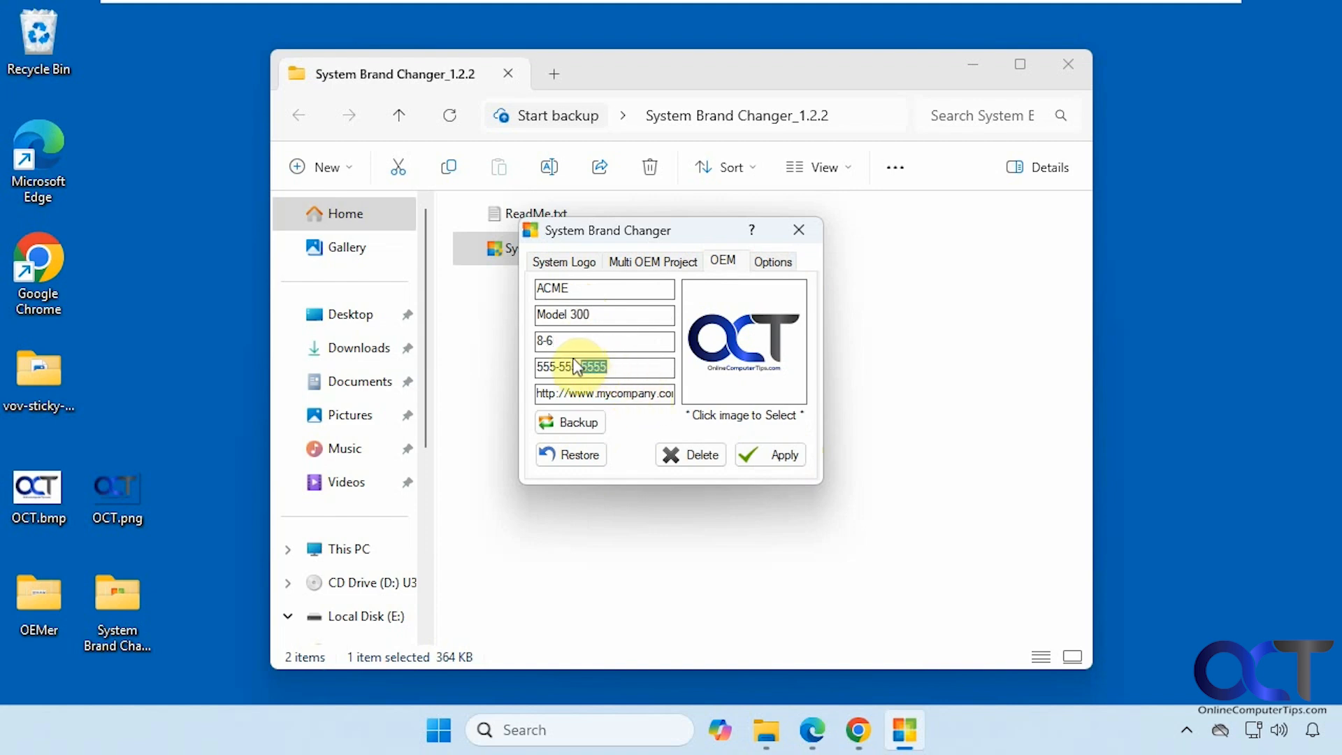
pyautogui.write('555-555-1111')
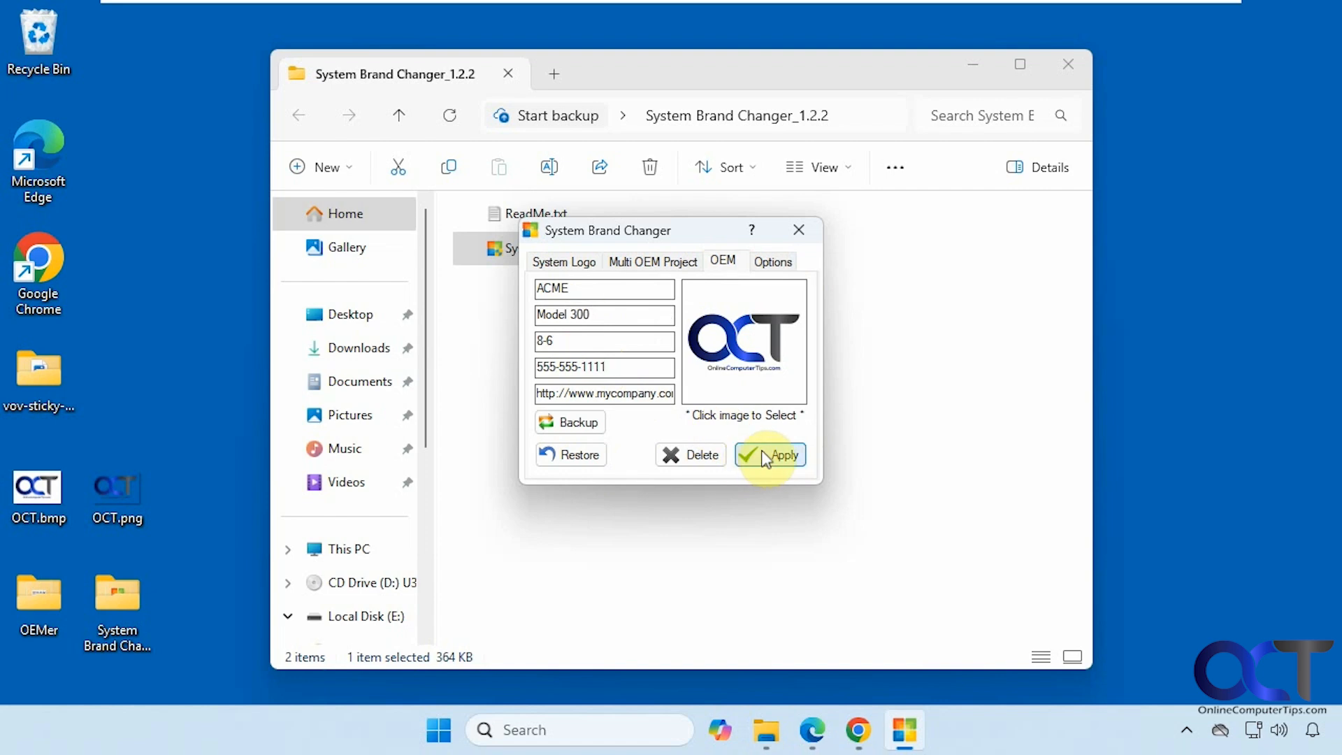
pyautogui.click(438, 729)
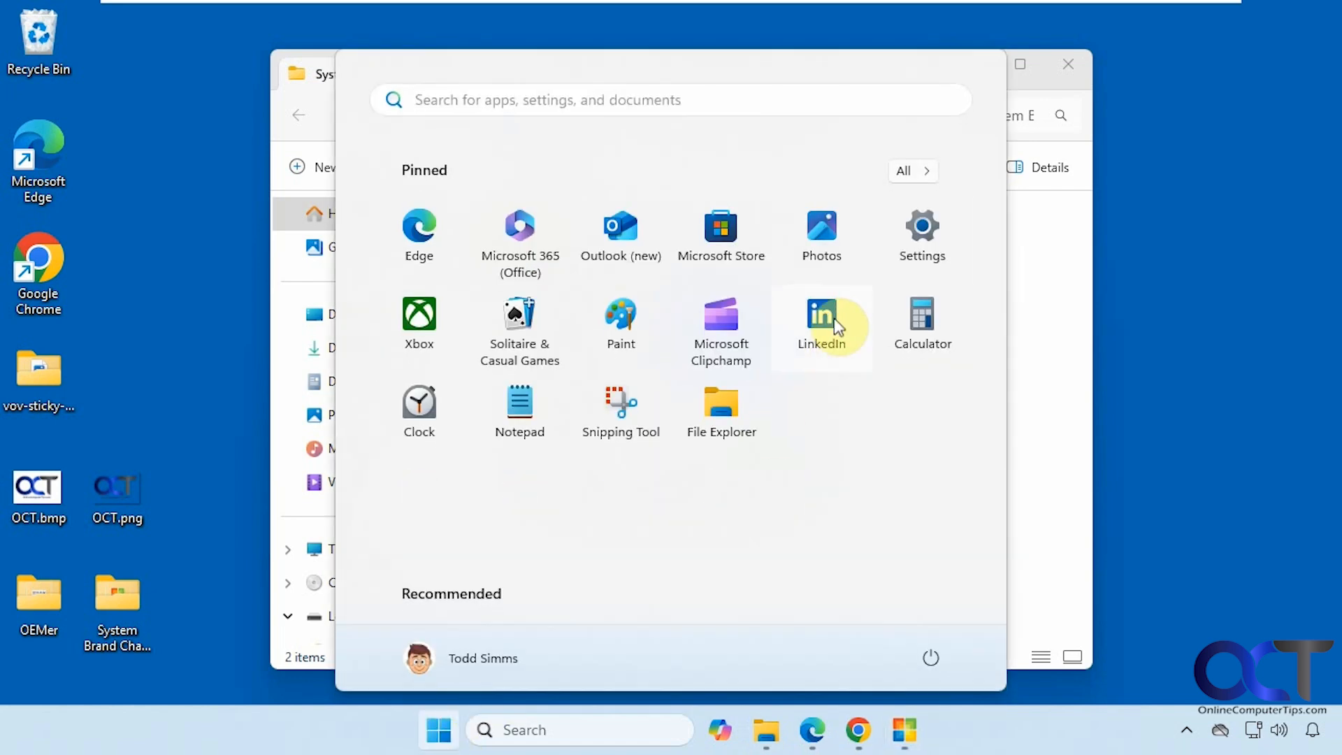
pyautogui.click(922, 235)
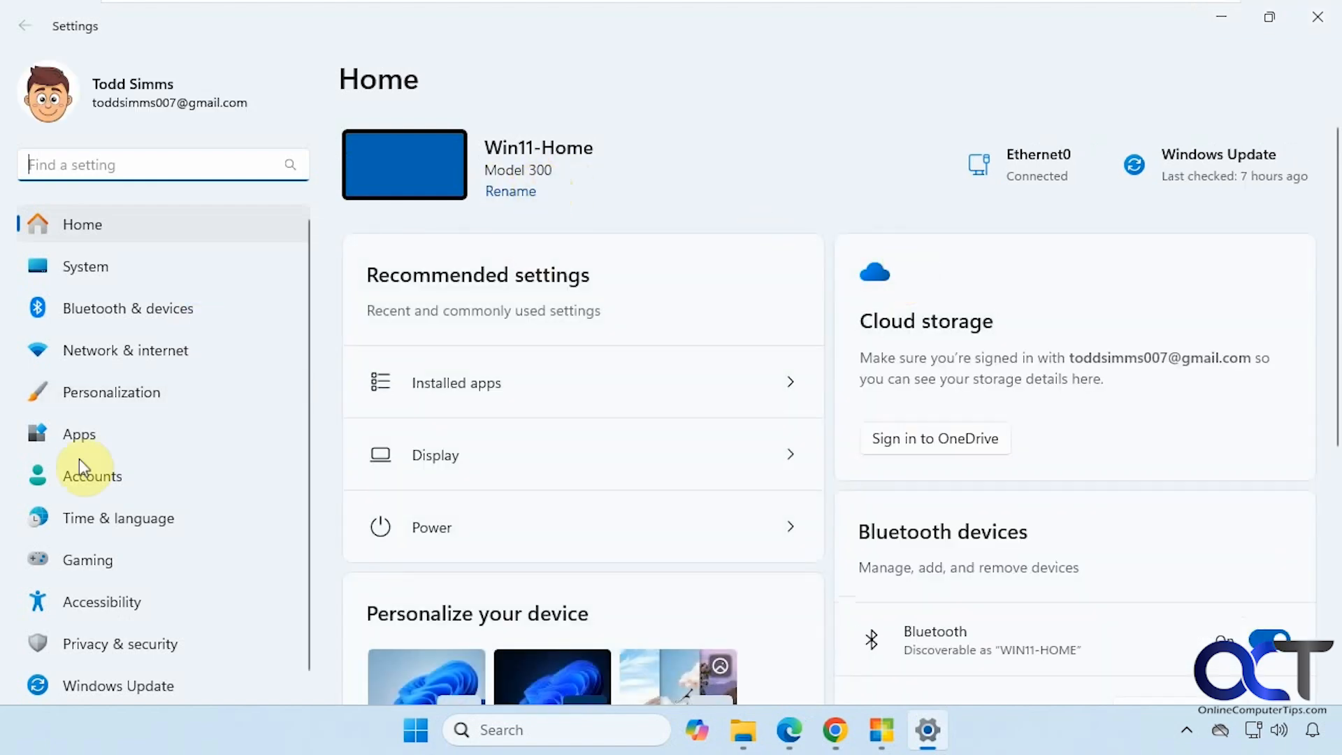
pyautogui.click(84, 266)
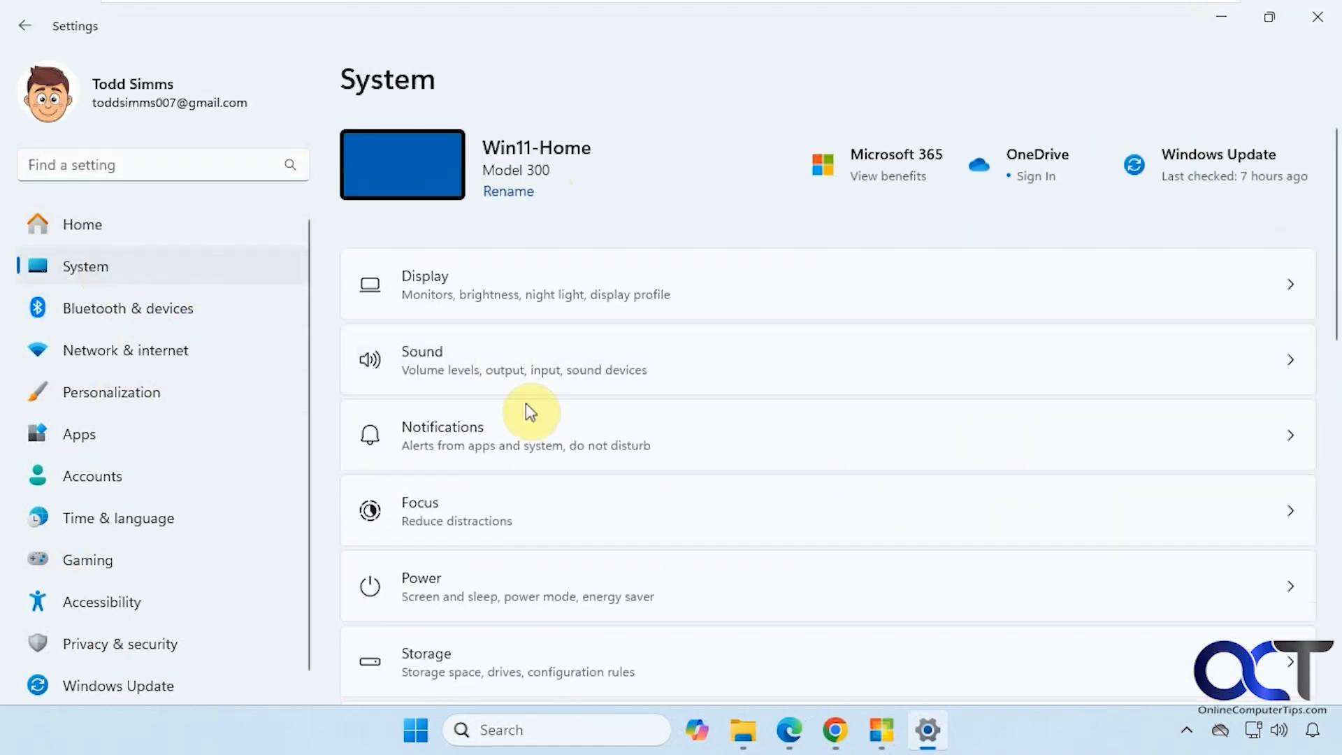
pyautogui.scroll(-3)
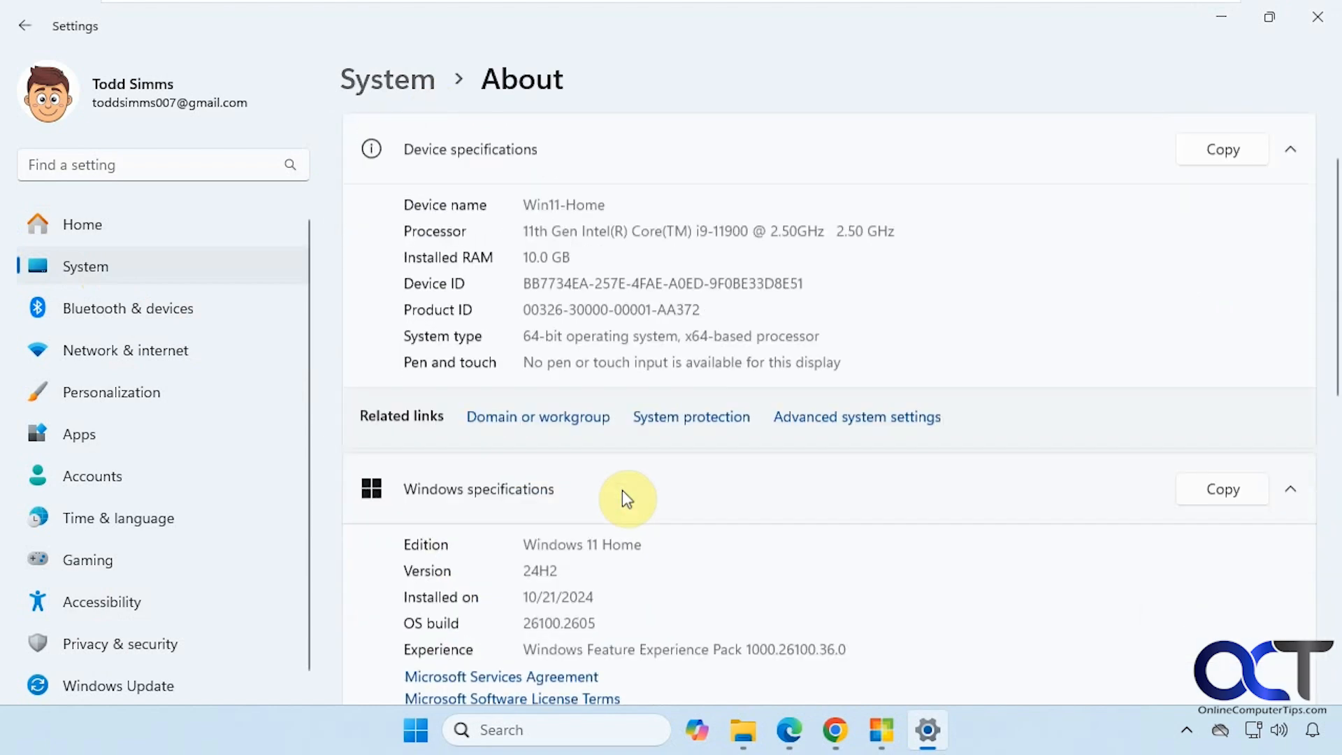
pyautogui.scroll(-3)
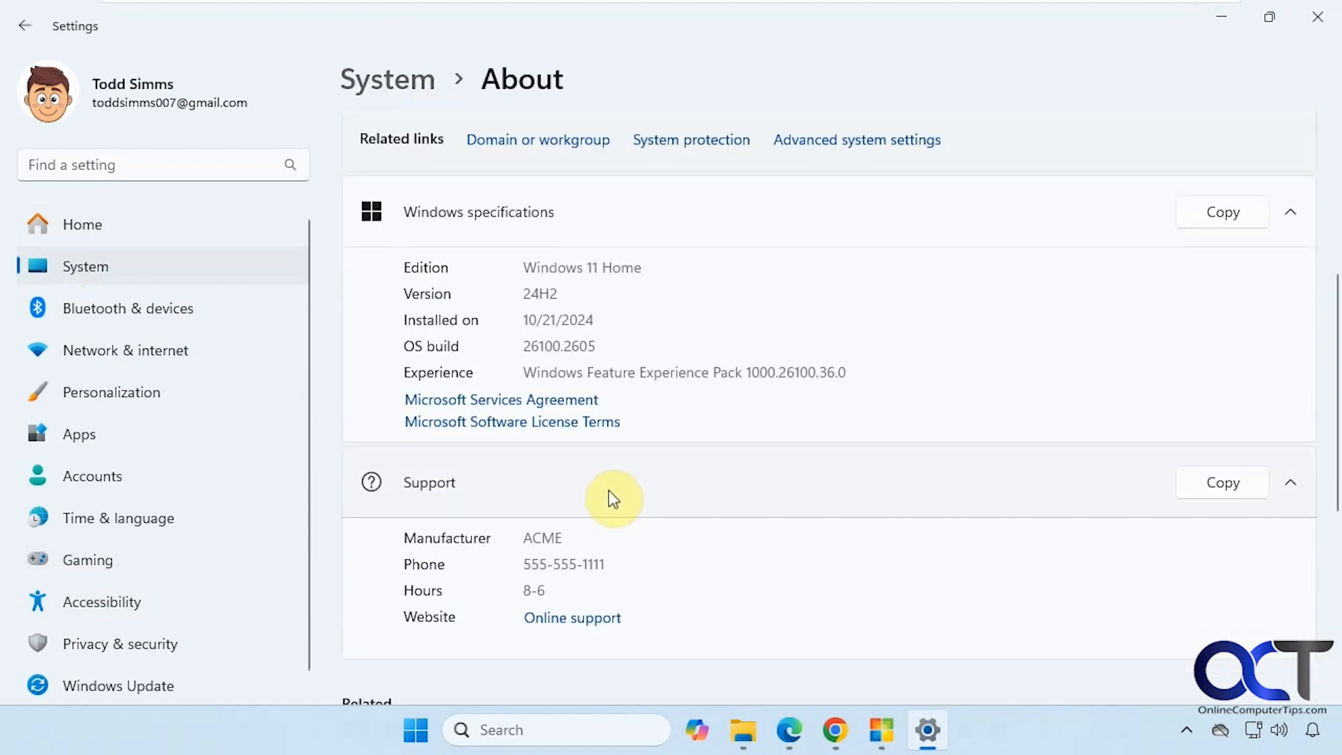
pyautogui.scroll(-3)
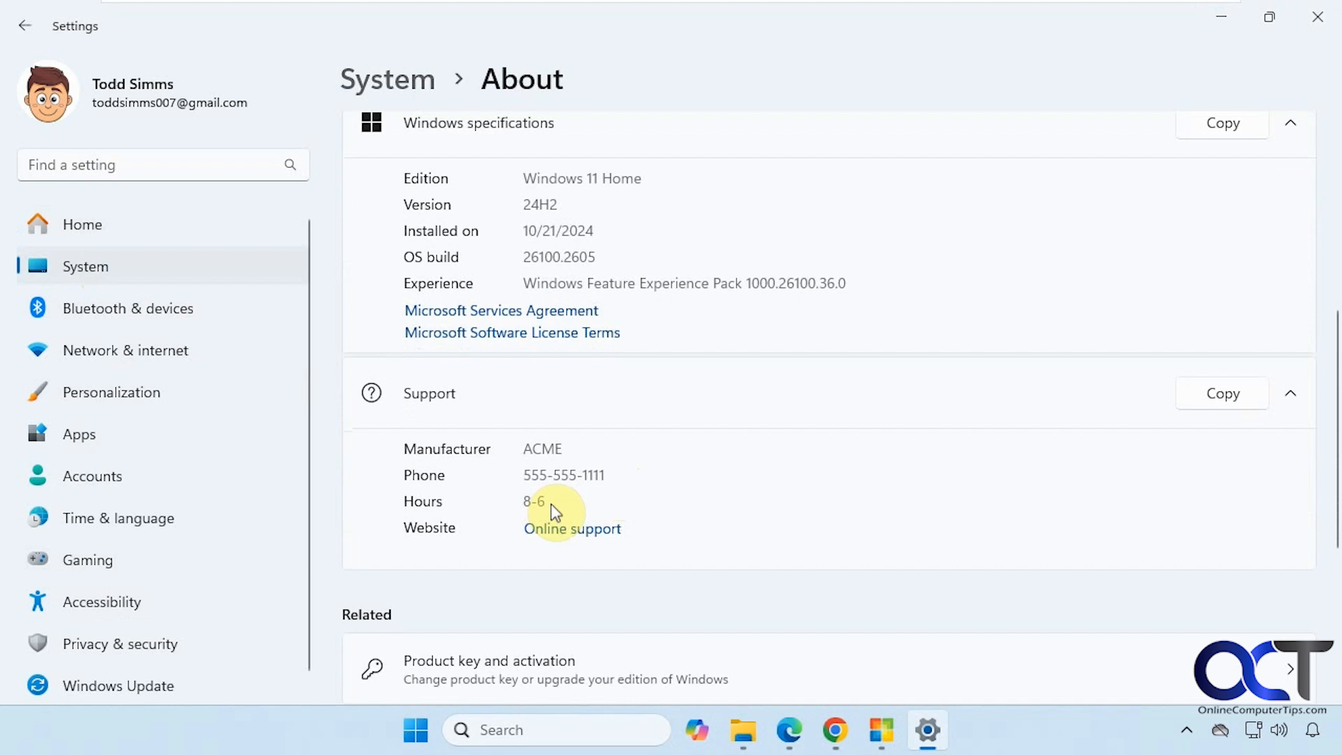
pyautogui.moveTo(744, 534)
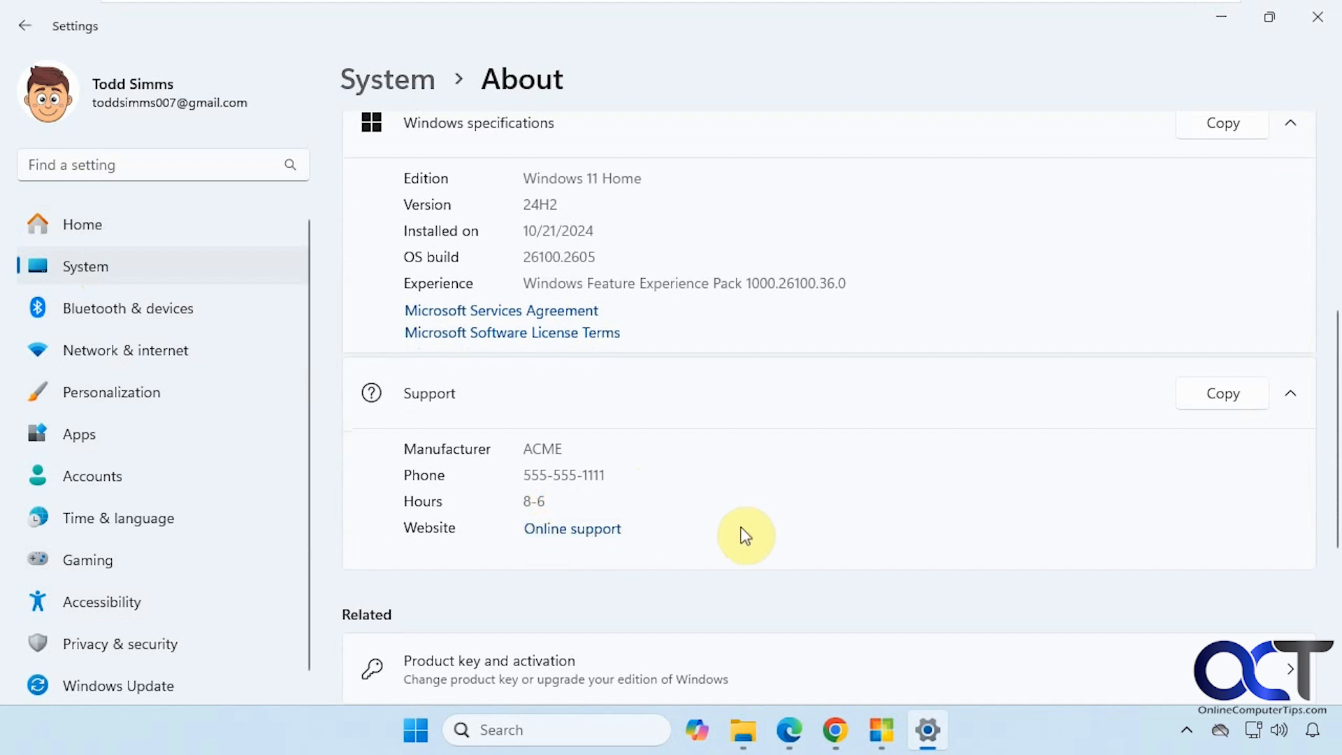